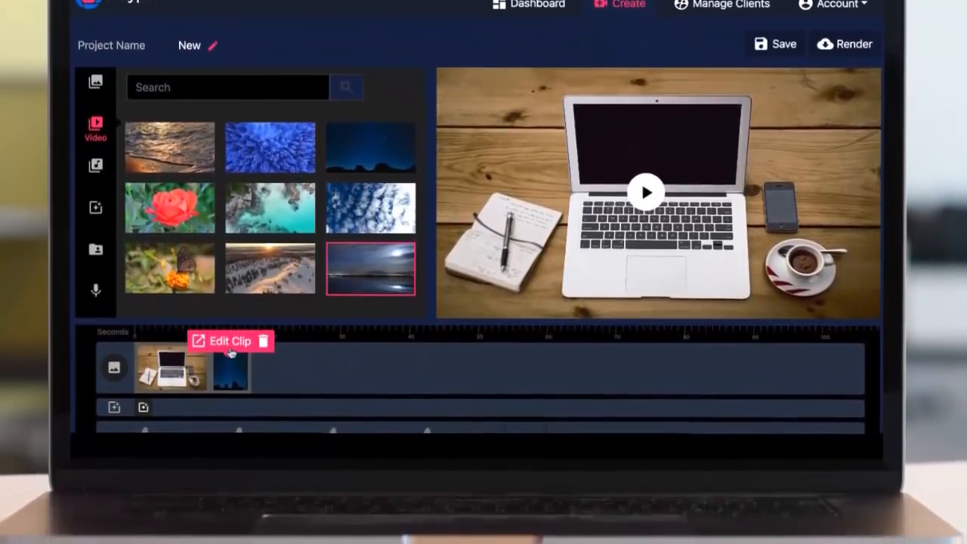
# Browse the stock Music library's five mood-tagged tracks beside the laptop project.
pyautogui.click(229, 341)
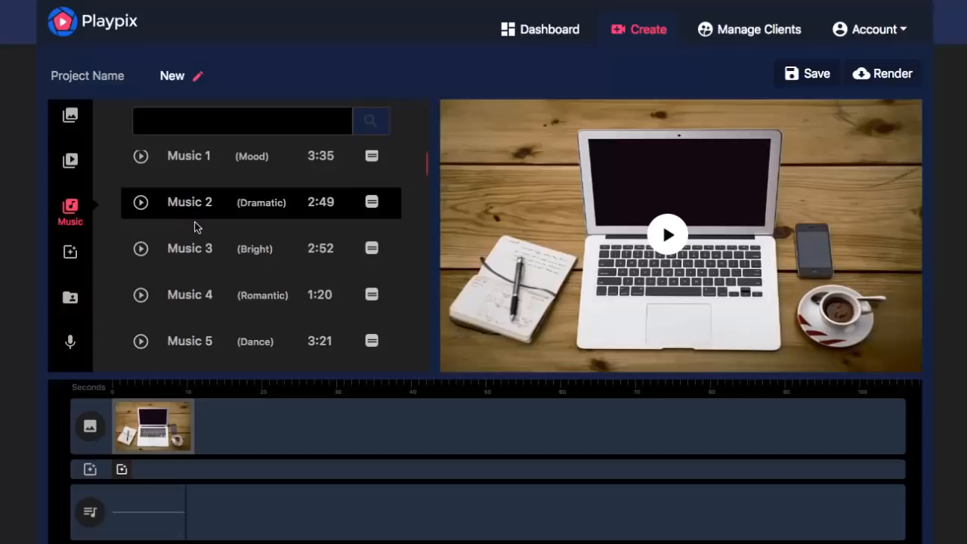
# Select the laptop clip and bring up its Zoom Pan editor, pathing from screen to keyboard.
pyautogui.click(70, 341)
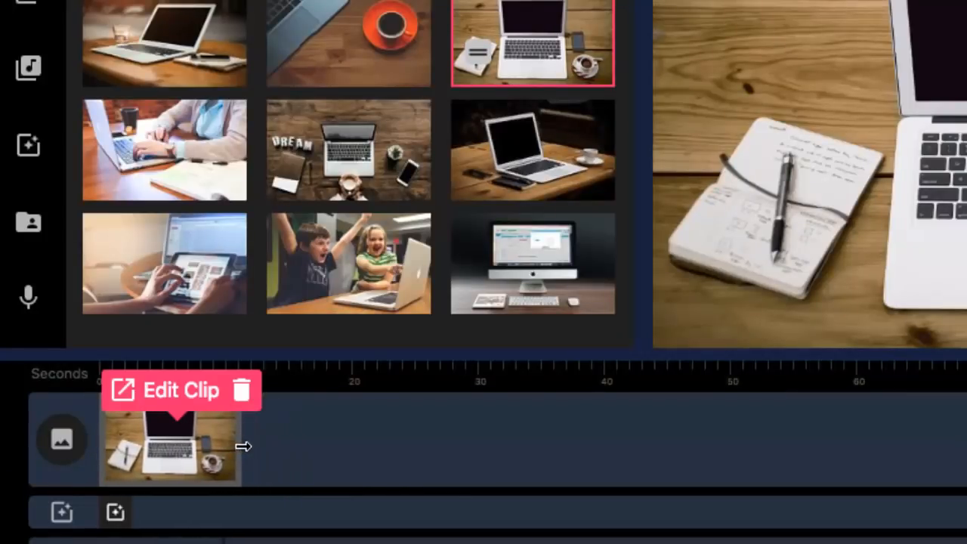
pyautogui.click(180, 389)
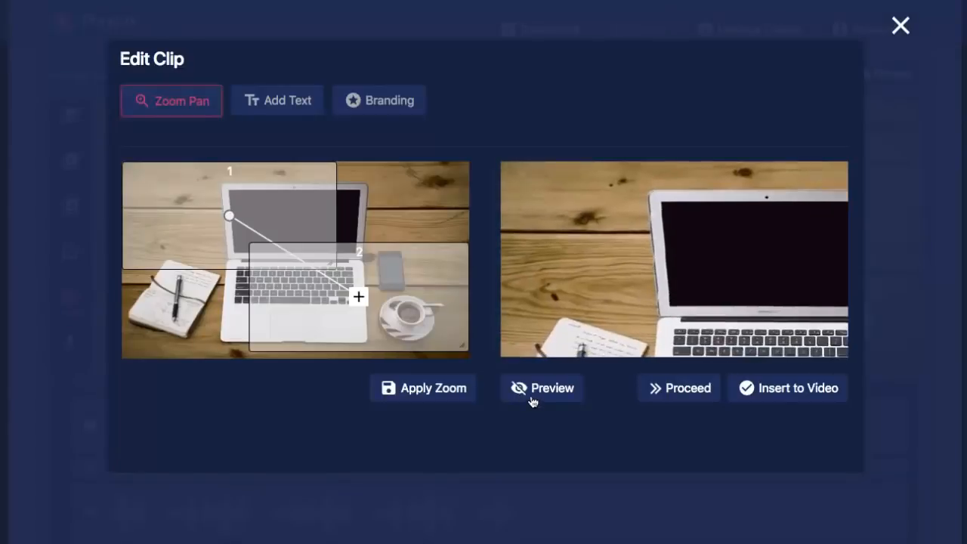
# Preview the zoom-pan, then caption the laptop clip 'TEXT' at 20px over a darker overlay.
pyautogui.click(541, 387)
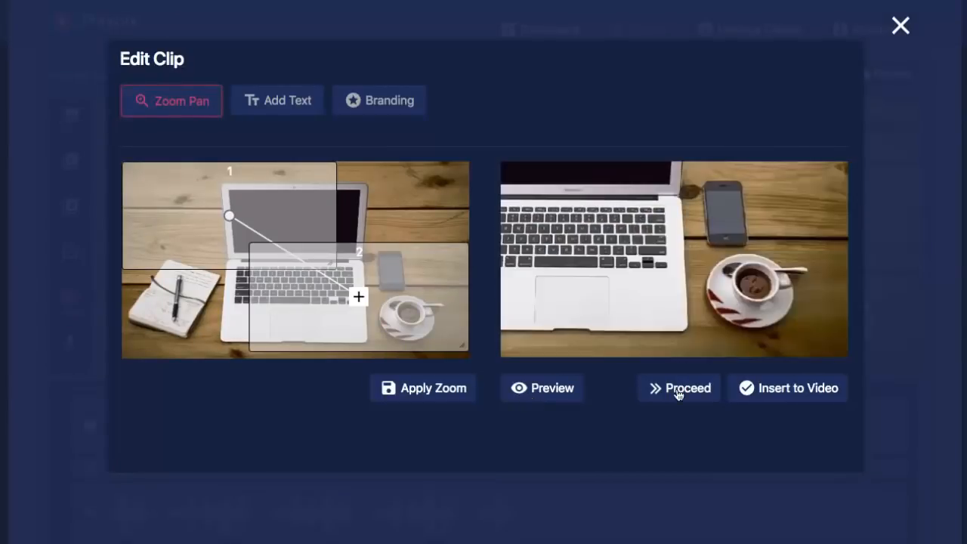
pyautogui.click(277, 100)
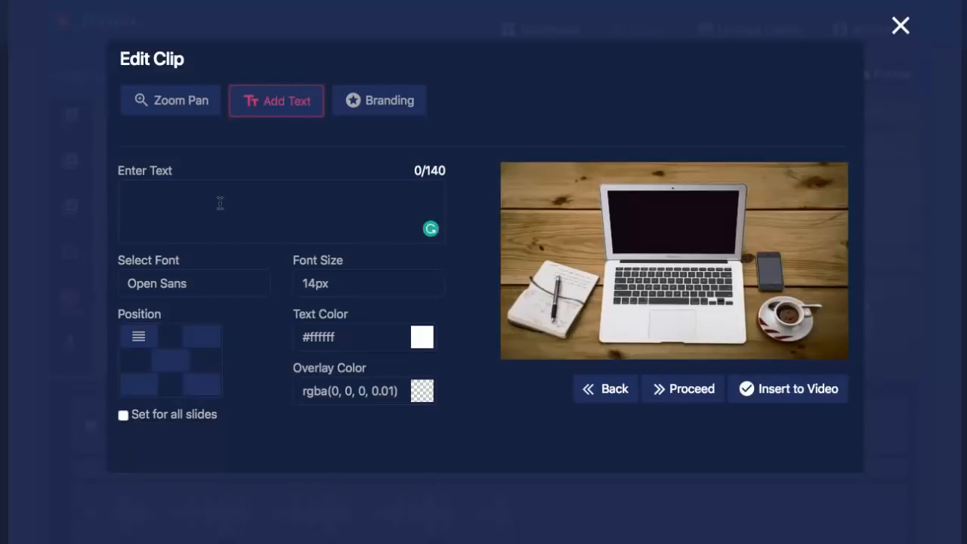
pyautogui.write('TEXT')
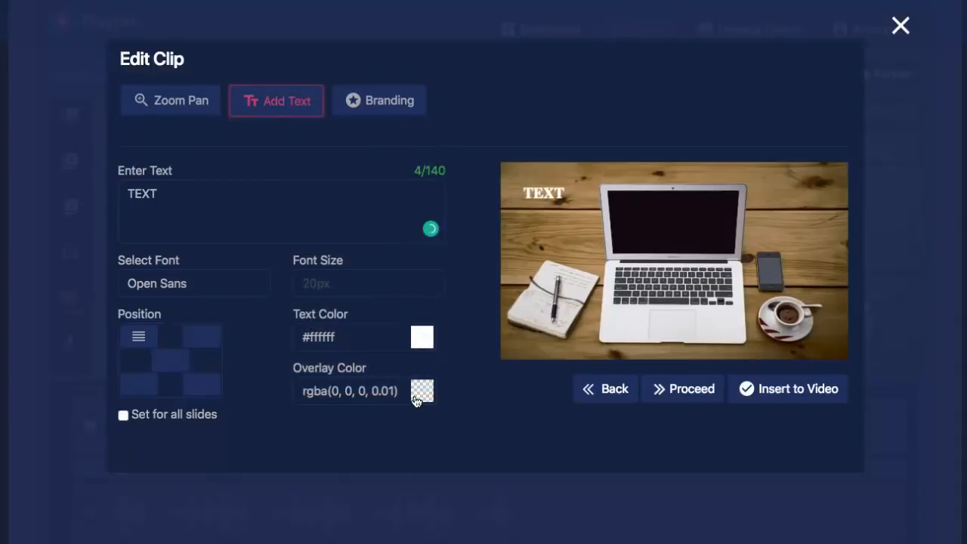
pyautogui.click(422, 390)
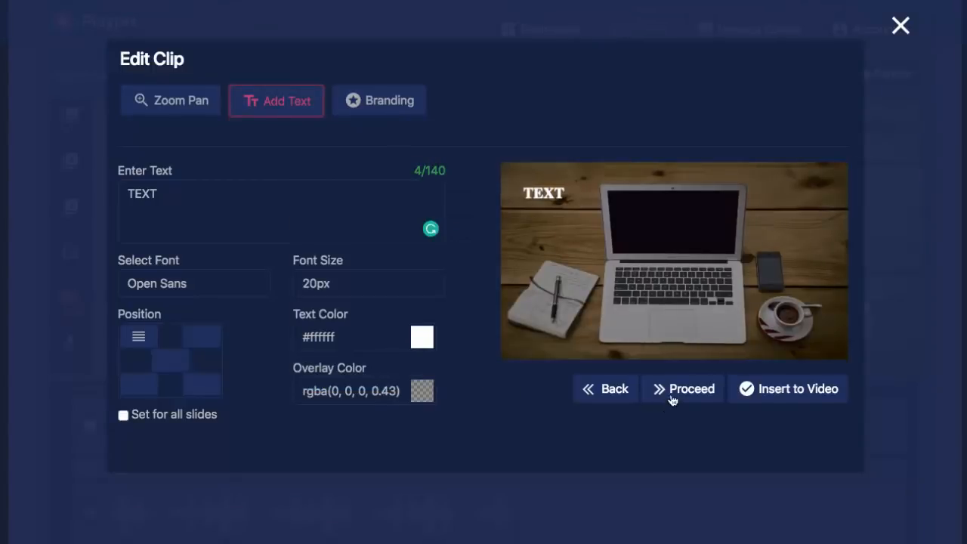
pyautogui.click(377, 100)
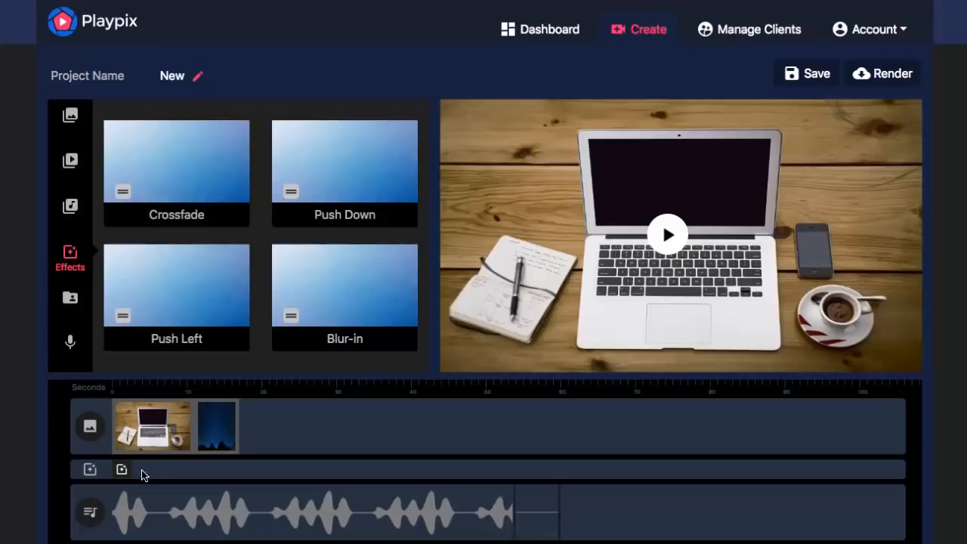
pyautogui.moveTo(133, 453)
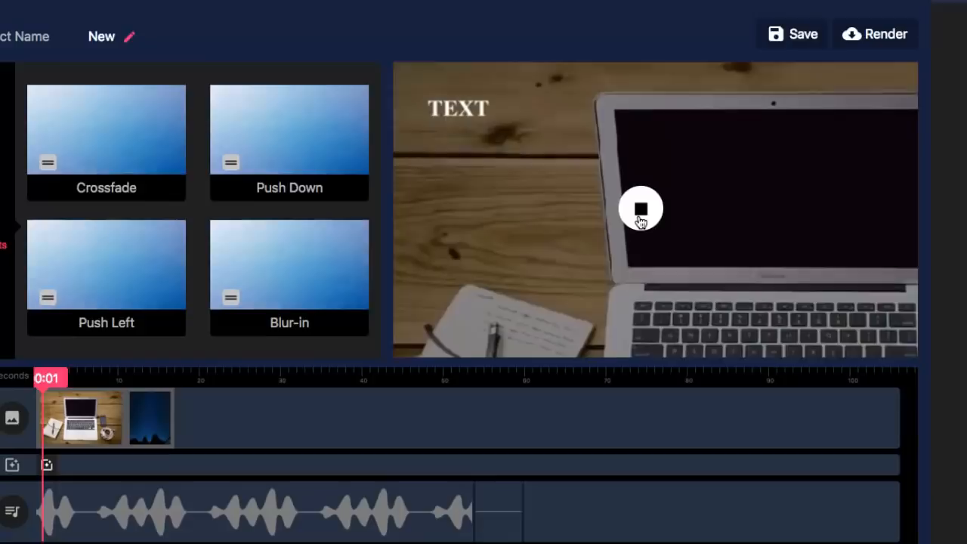
# Stop the project preview playback before starting a new project.
pyautogui.click(641, 208)
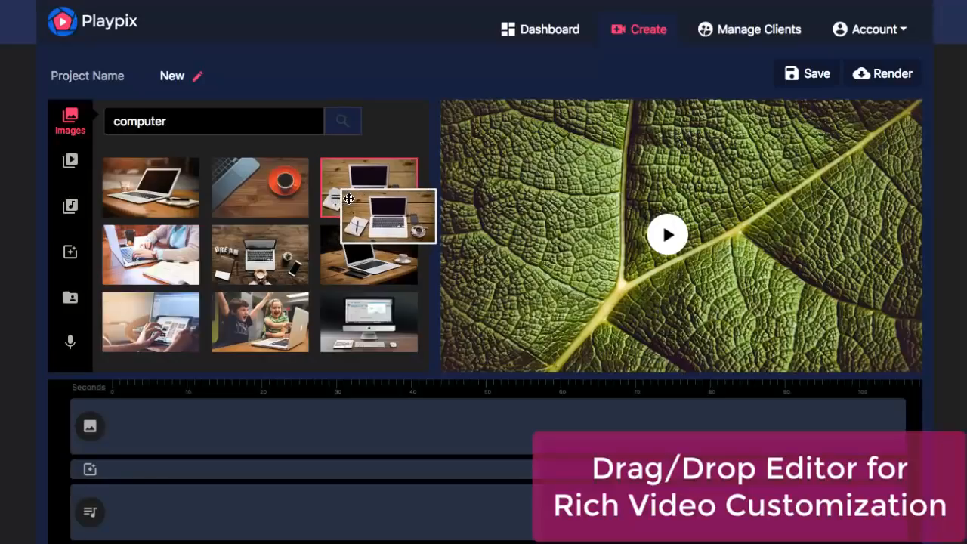
# Place the laptop photo on the timeline and caption it 'TEXT' with an adjusted overlay colour.
pyautogui.moveTo(369, 188); pyautogui.dragTo(197, 431)
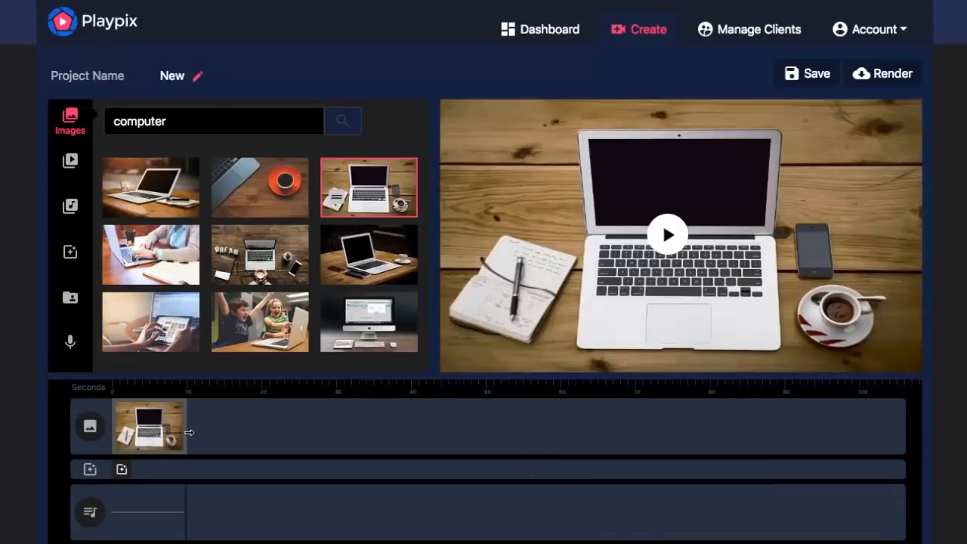
pyautogui.click(148, 426)
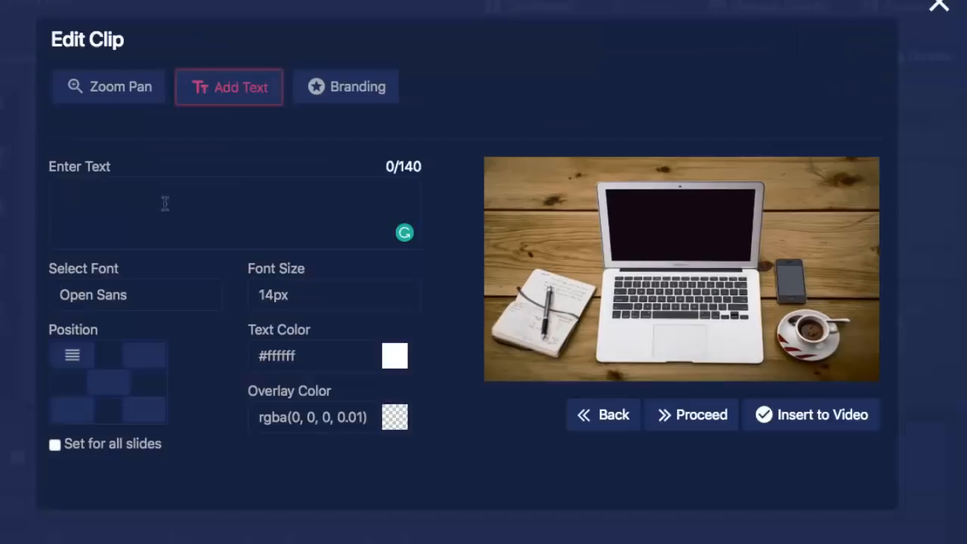
pyautogui.write('TEXT')
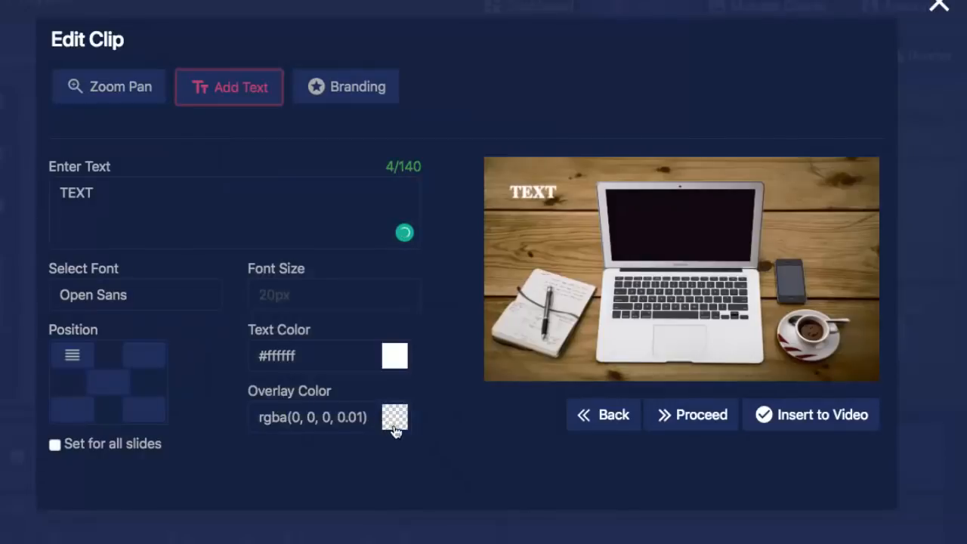
pyautogui.click(395, 416)
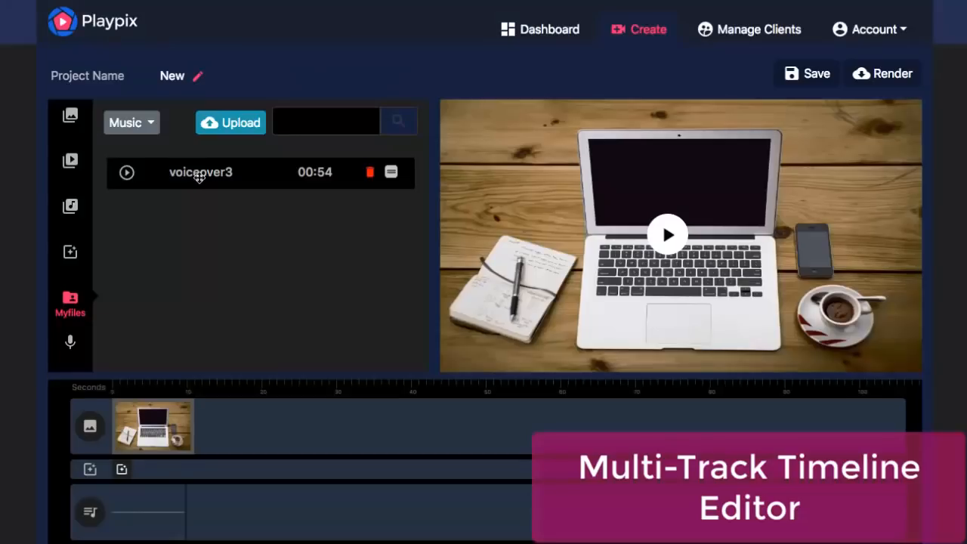
# Add voiceover3 to the audio track and the starry night clip after the laptop image.
pyautogui.moveTo(200, 172); pyautogui.dragTo(232, 384)
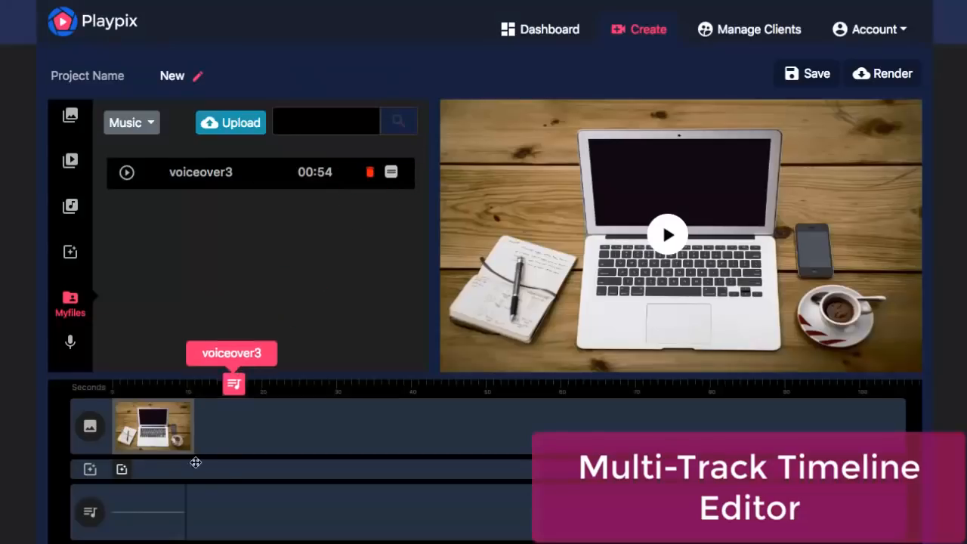
pyautogui.click(70, 160)
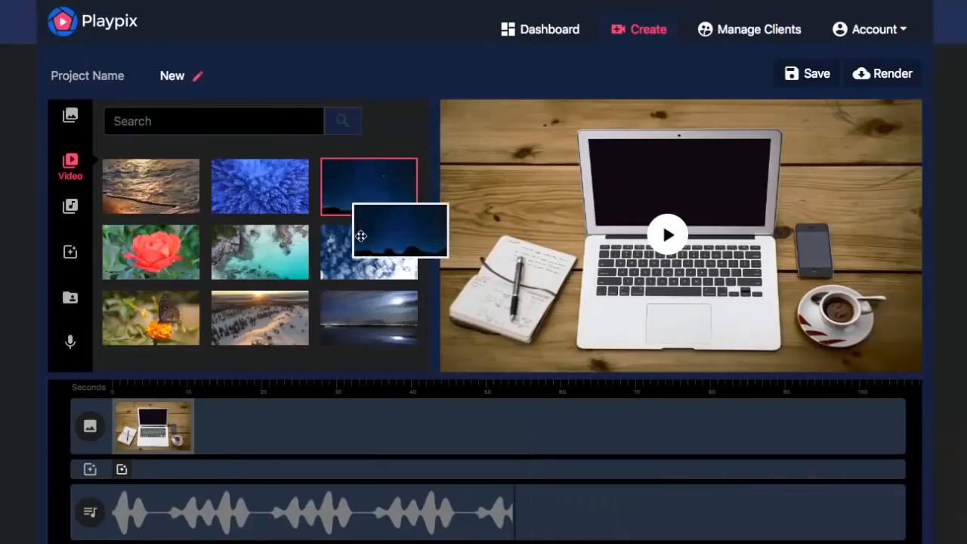
pyautogui.moveTo(369, 187); pyautogui.dragTo(218, 426)
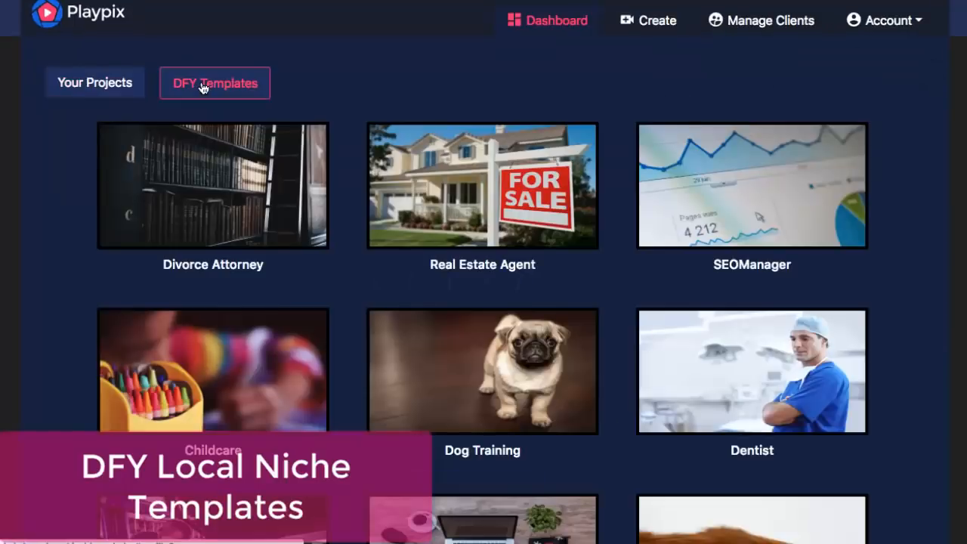
pyautogui.moveTo(351, 97)
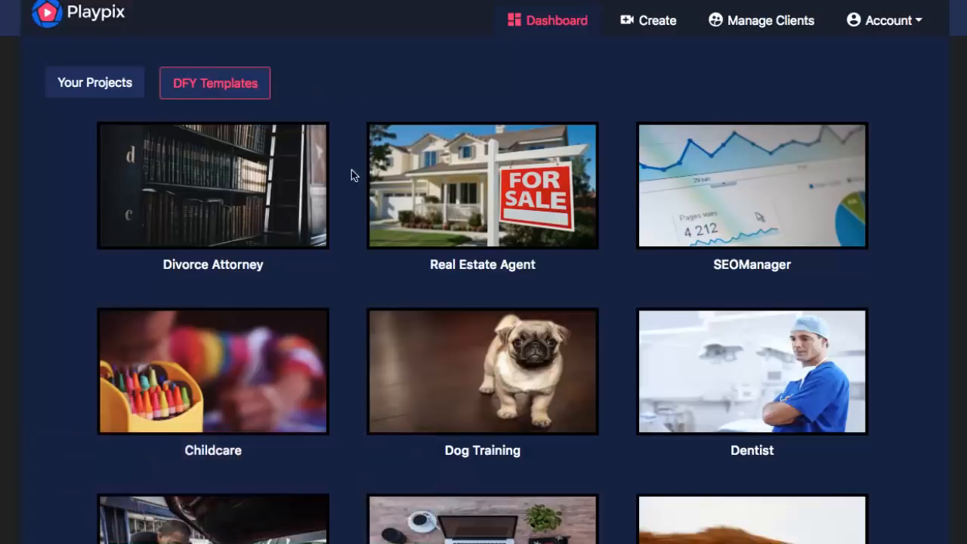
# Scroll through the DFY Templates gallery showing AutoRepair, Accountant and Plumber.
pyautogui.scroll(-3)
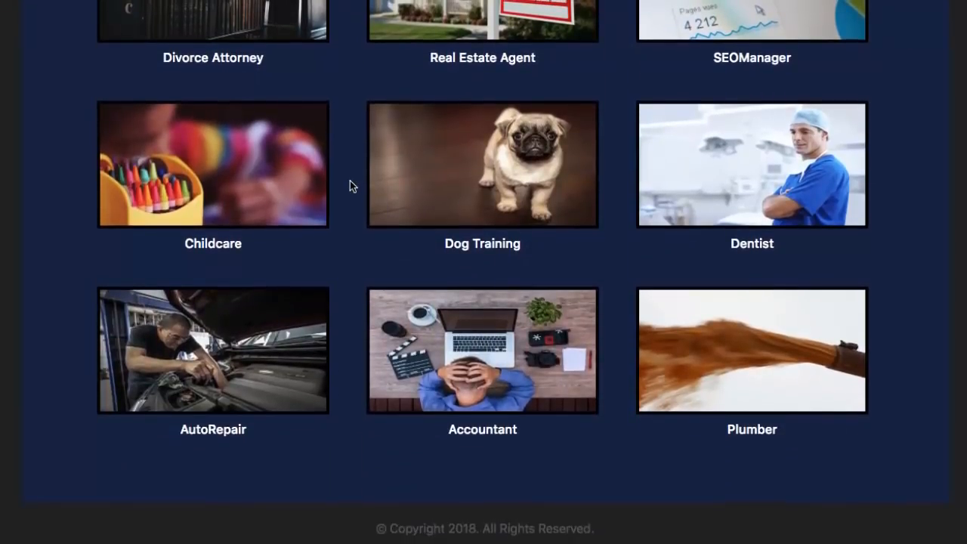
pyautogui.scroll(3)
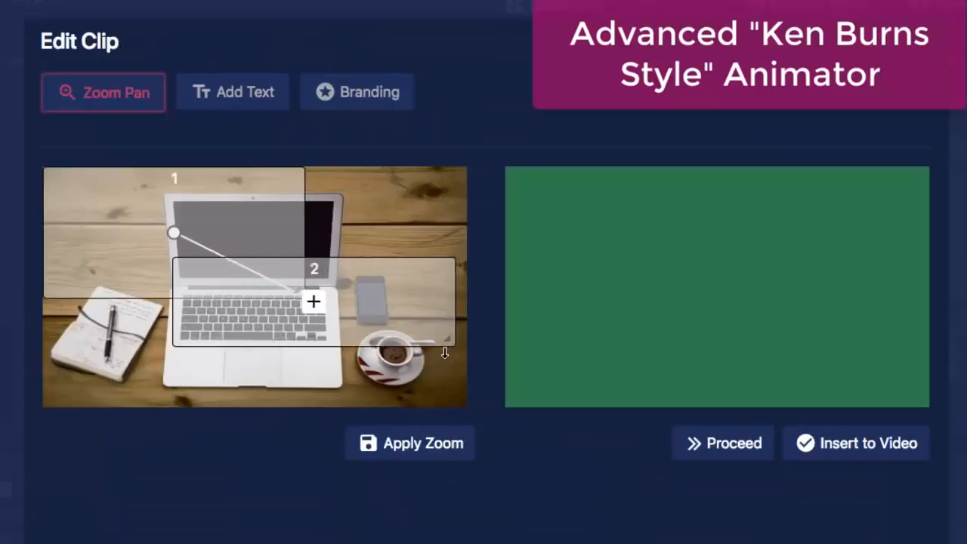
# Enlarge the zoom-pan's ending frame to the lower-right region and preview the motion.
pyautogui.click(409, 443)
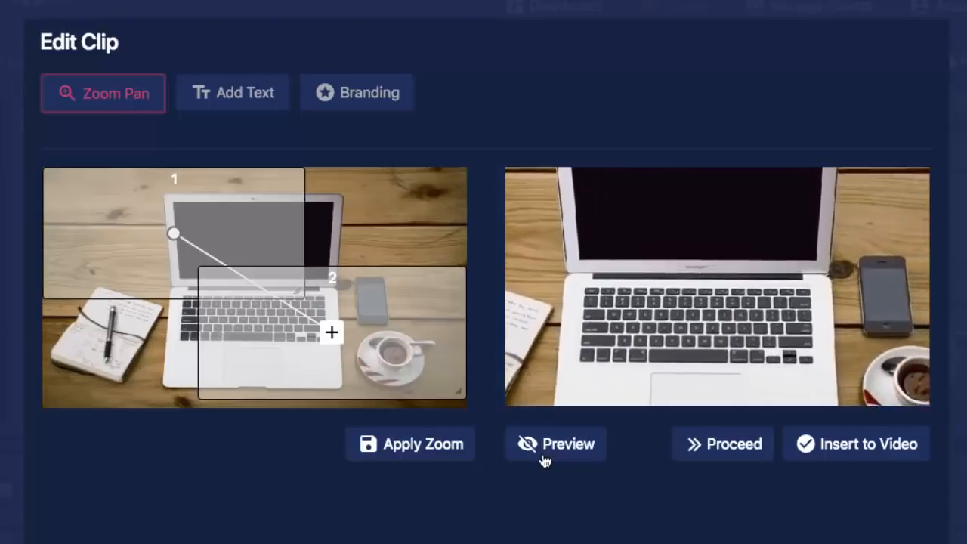
pyautogui.click(556, 444)
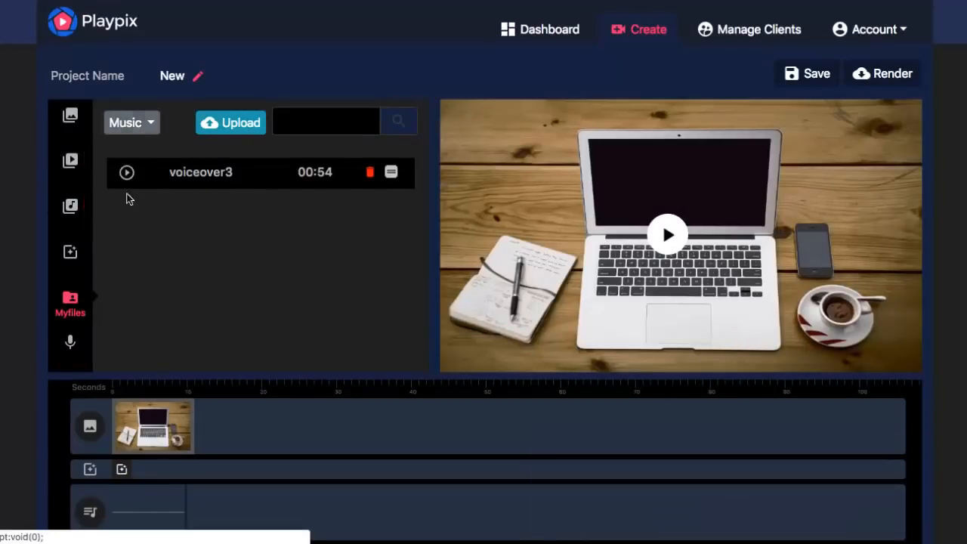
pyautogui.moveTo(194, 179)
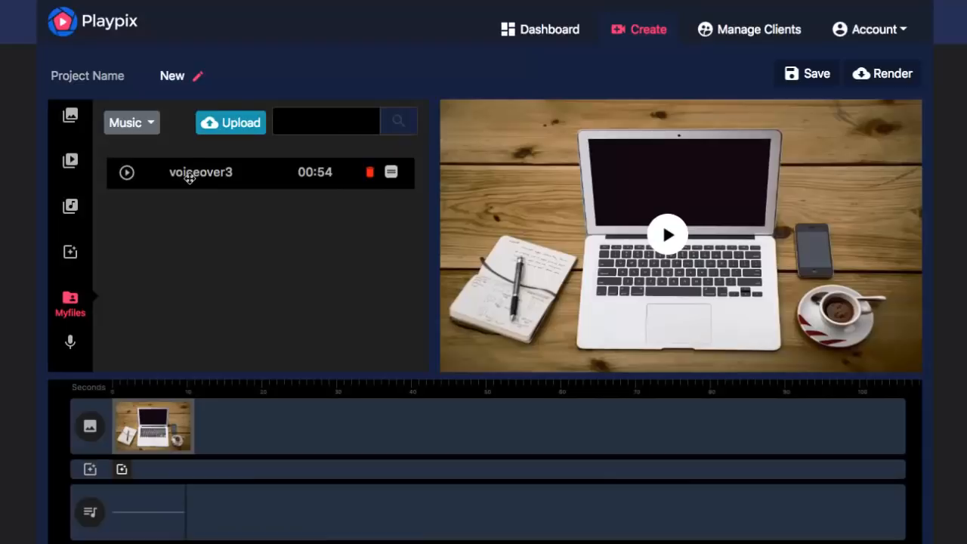
# Search stock Images for 'computer' and place a laptop photo into the project.
pyautogui.click(69, 114)
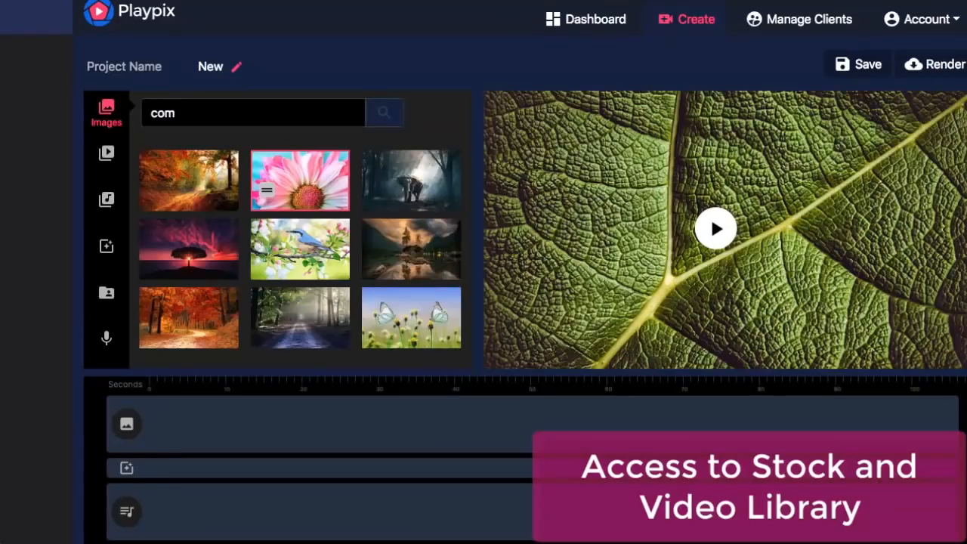
pyautogui.write('puter')
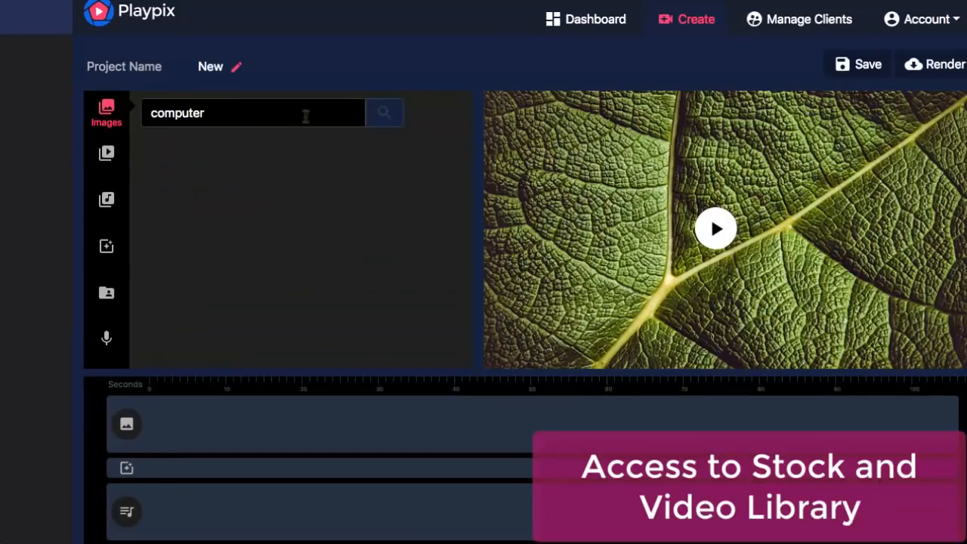
pyautogui.click(384, 112)
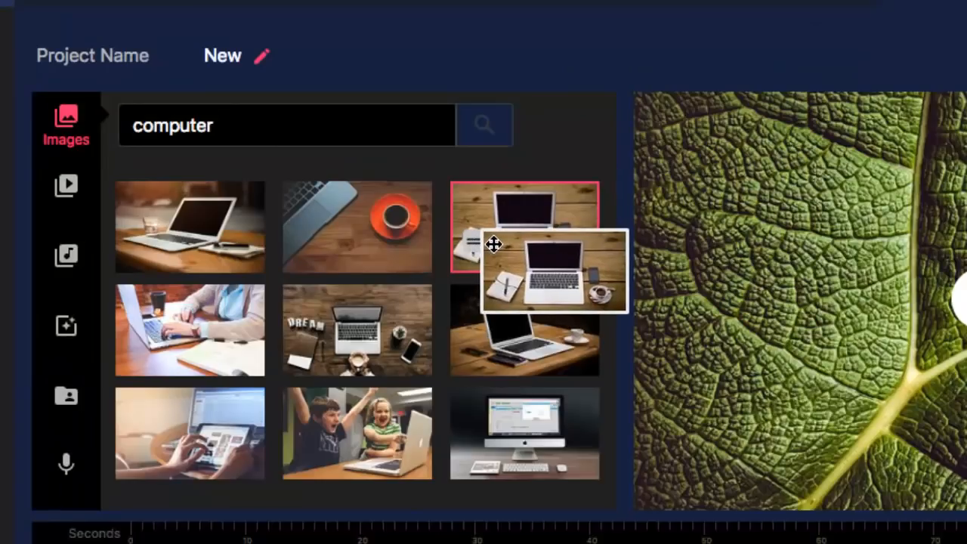
pyautogui.click(66, 184)
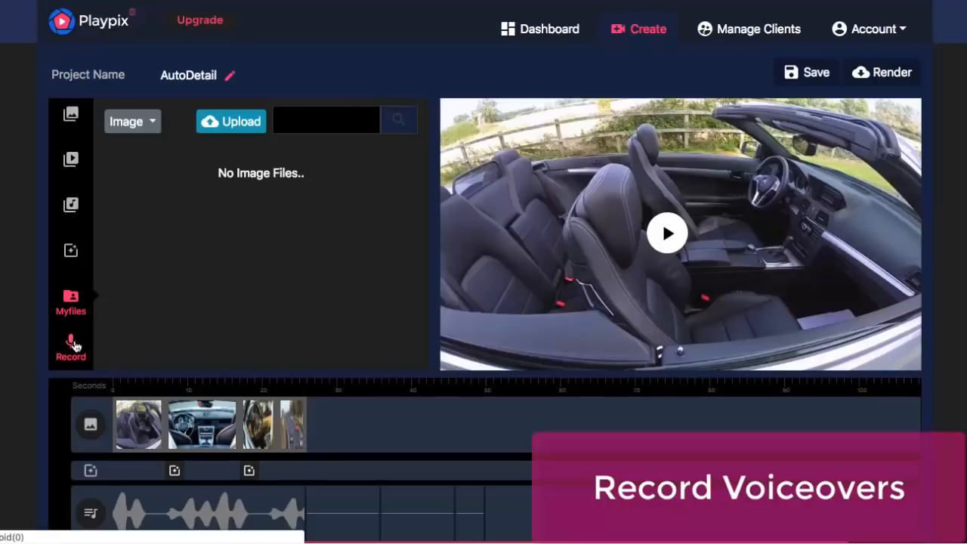
# Record a voiceover, then show the Effects transitions like Crossfade and Push Down.
pyautogui.click(71, 347)
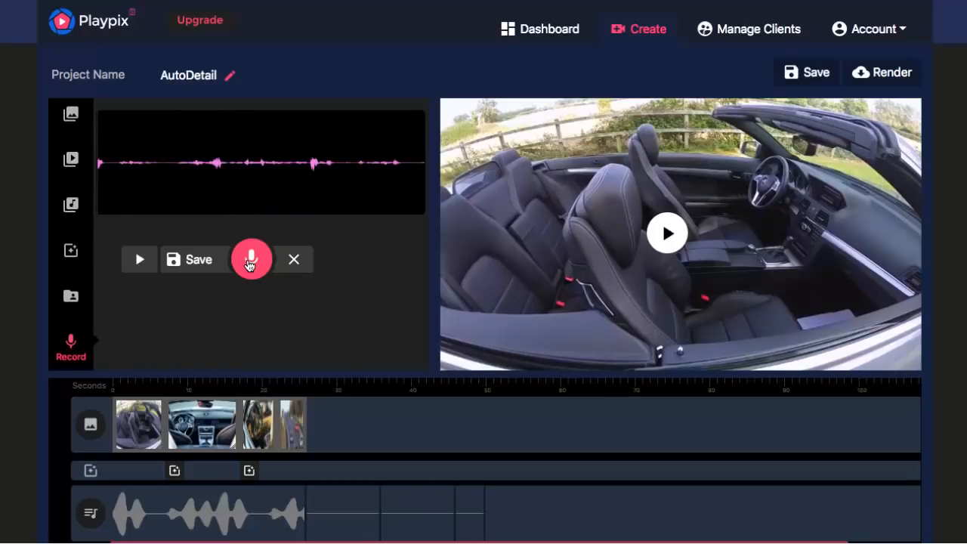
pyautogui.click(69, 257)
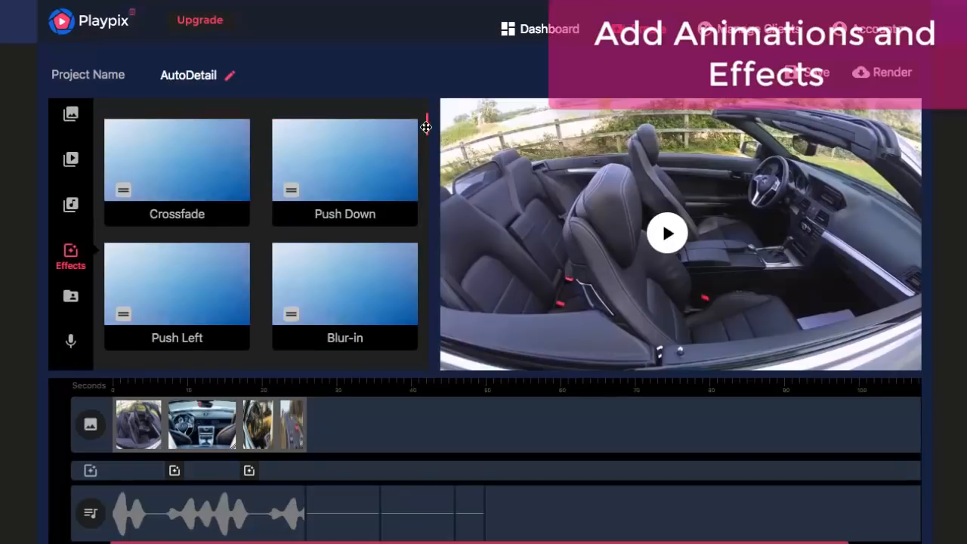
# Browse the Effects list and start editing the laptop photo clip on the timeline.
pyautogui.scroll(-3)
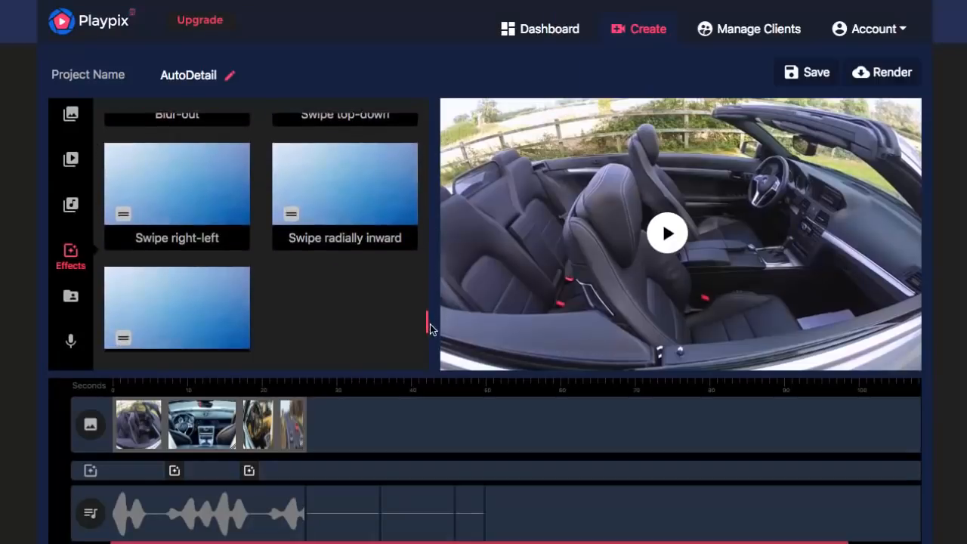
pyautogui.scroll(3)
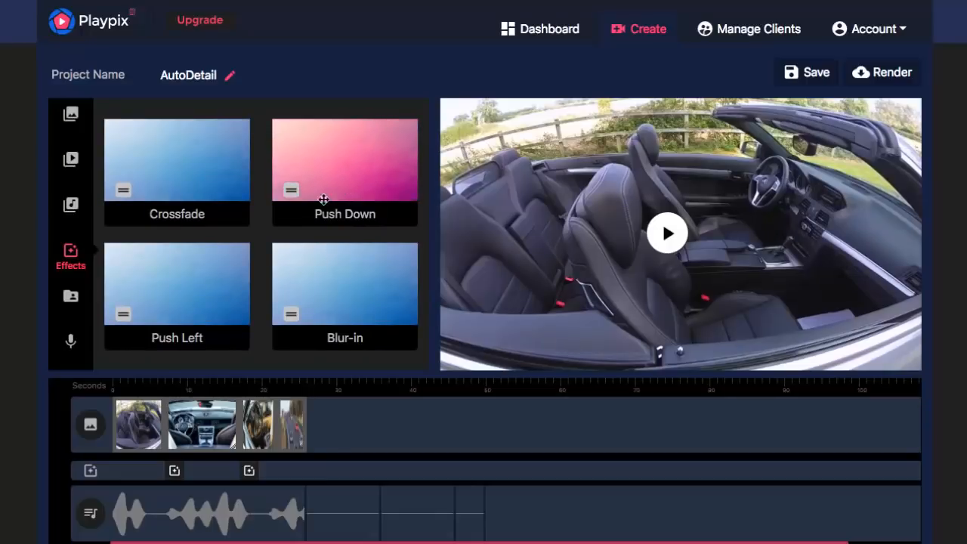
pyautogui.moveTo(209, 275)
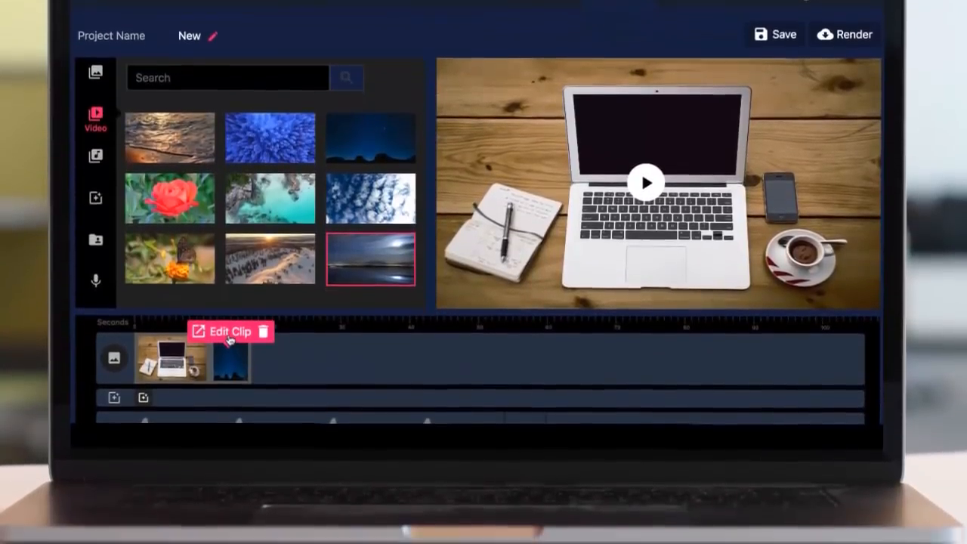
pyautogui.click(229, 333)
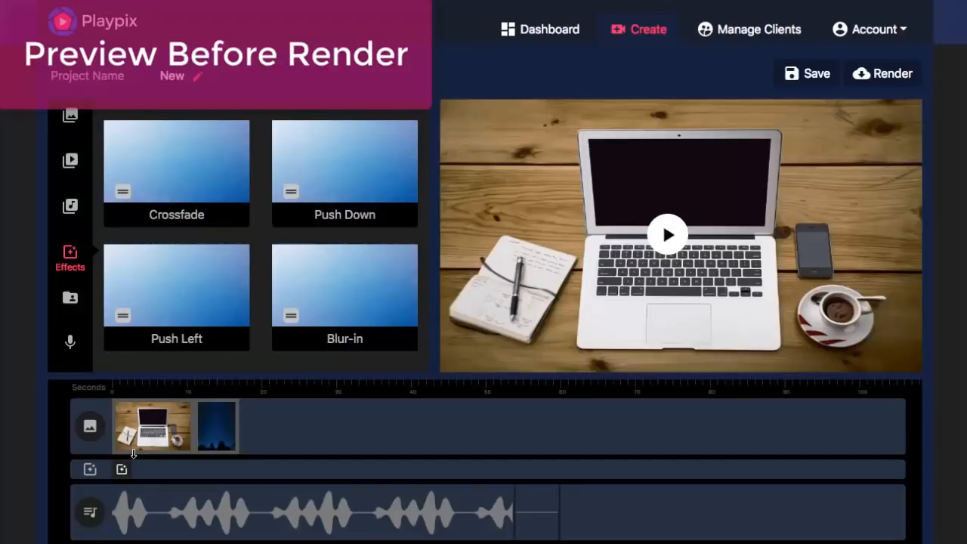
pyautogui.moveTo(666, 236)
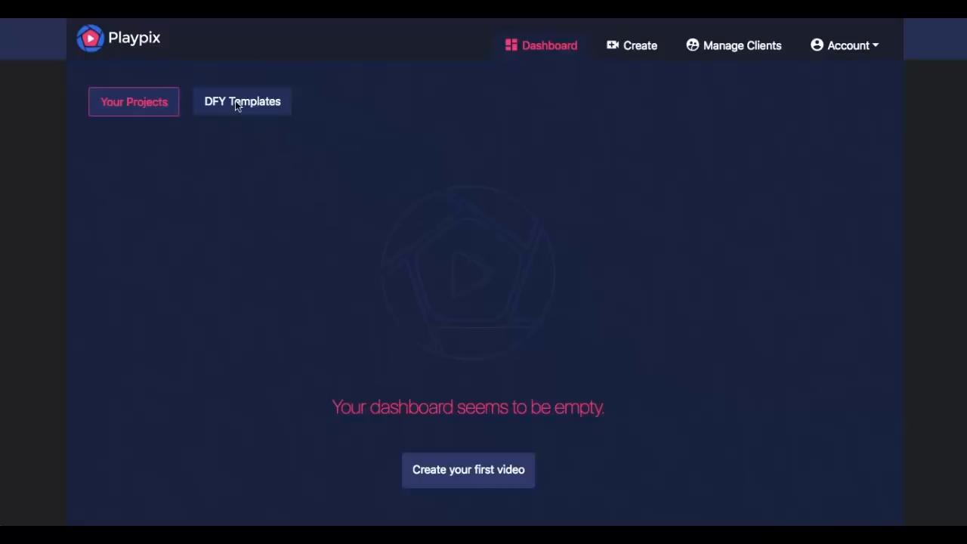
# Show the DFY Templates gallery and browse niche templates like Divorce Attorney and Dentist.
pyautogui.click(241, 101)
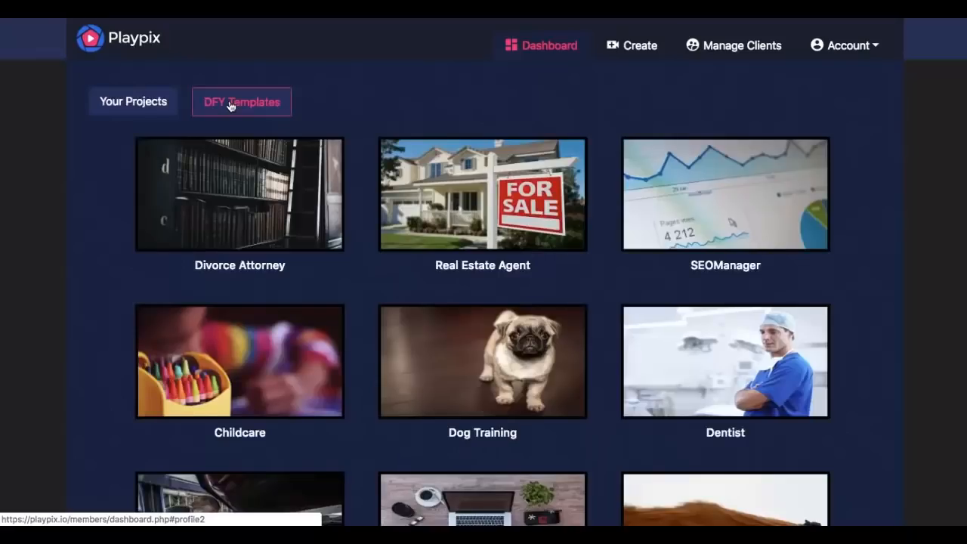
pyautogui.moveTo(360, 114)
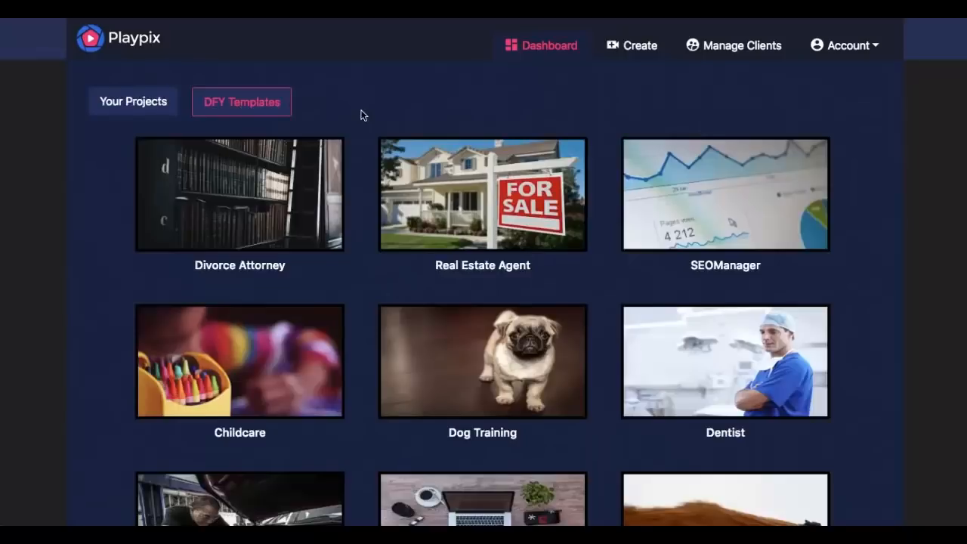
pyautogui.moveTo(368, 169)
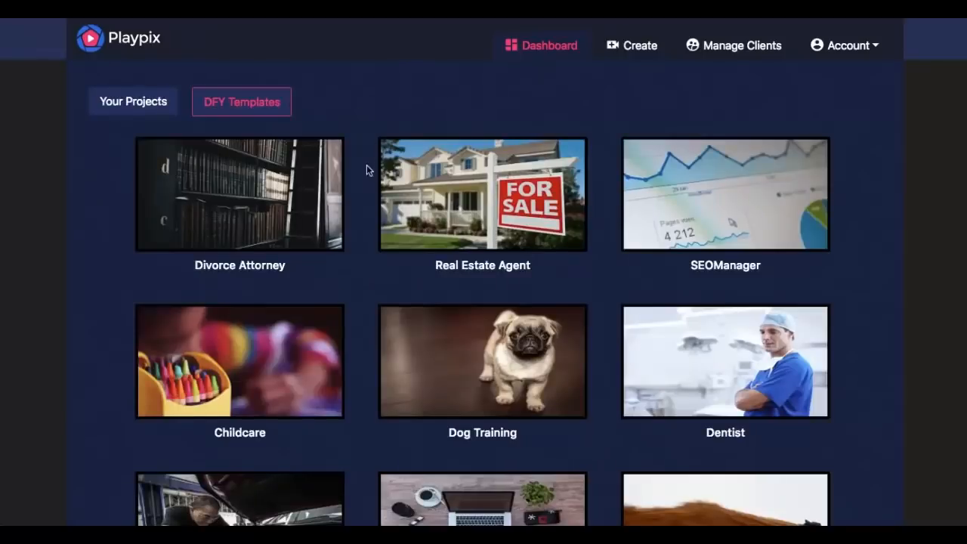
pyautogui.scroll(-3)
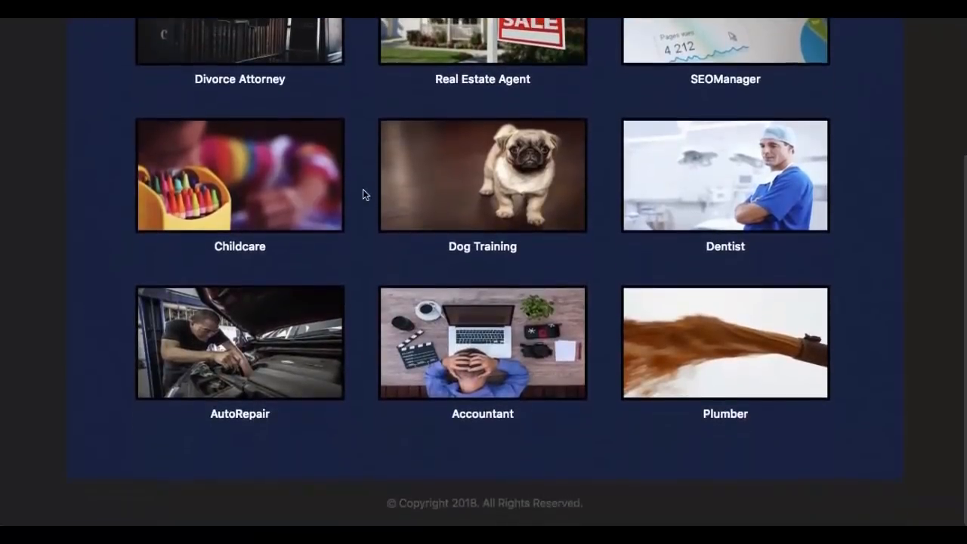
pyautogui.scroll(3)
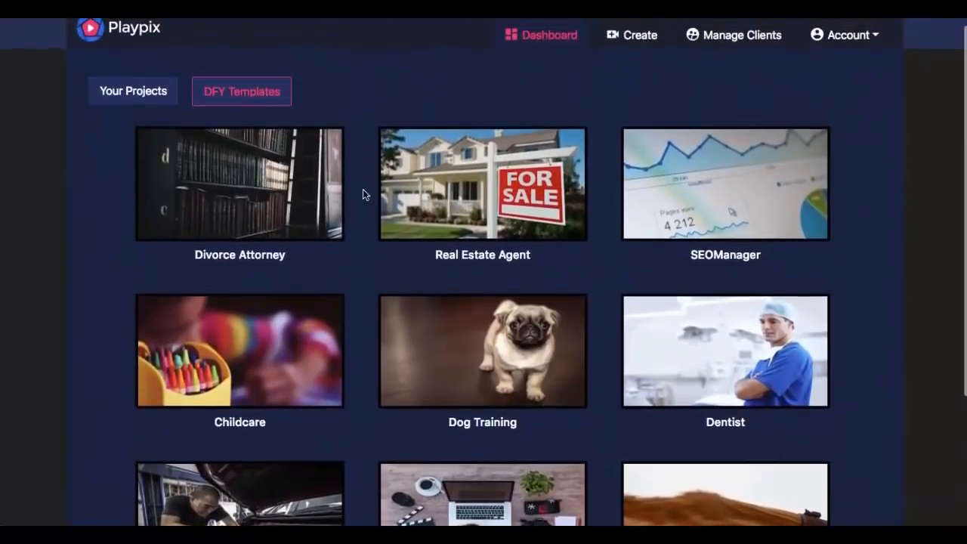
pyautogui.moveTo(239, 184)
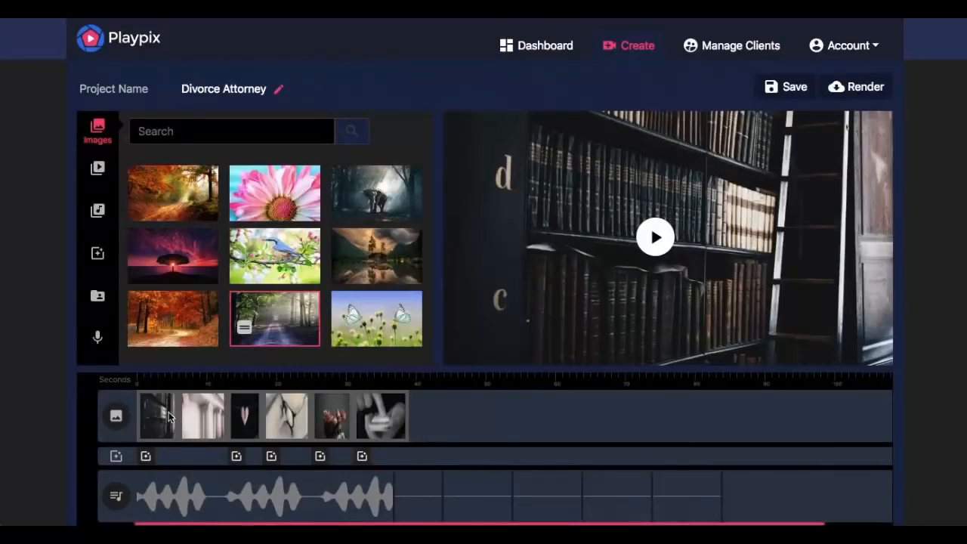
# Return to the Dashboard and create a new project named New.
pyautogui.click(173, 318)
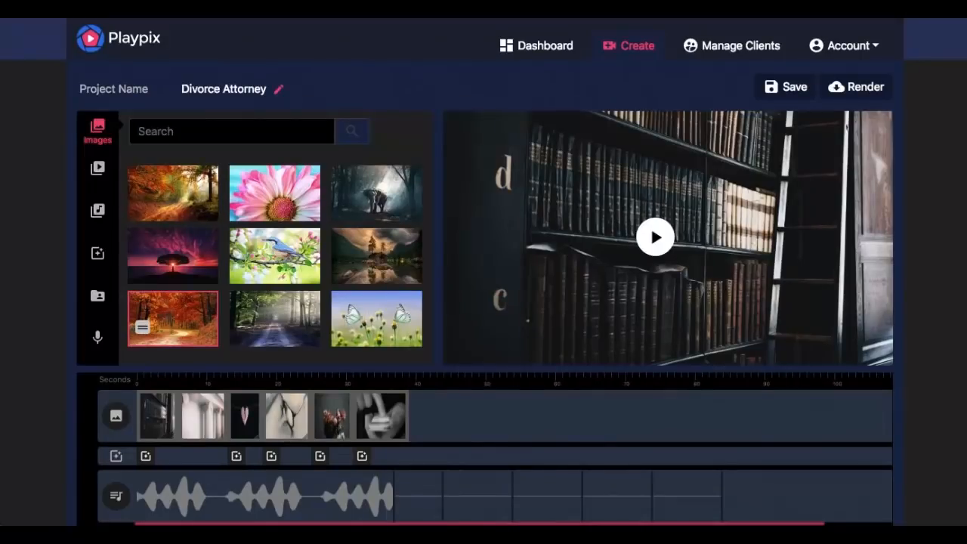
pyautogui.click(540, 46)
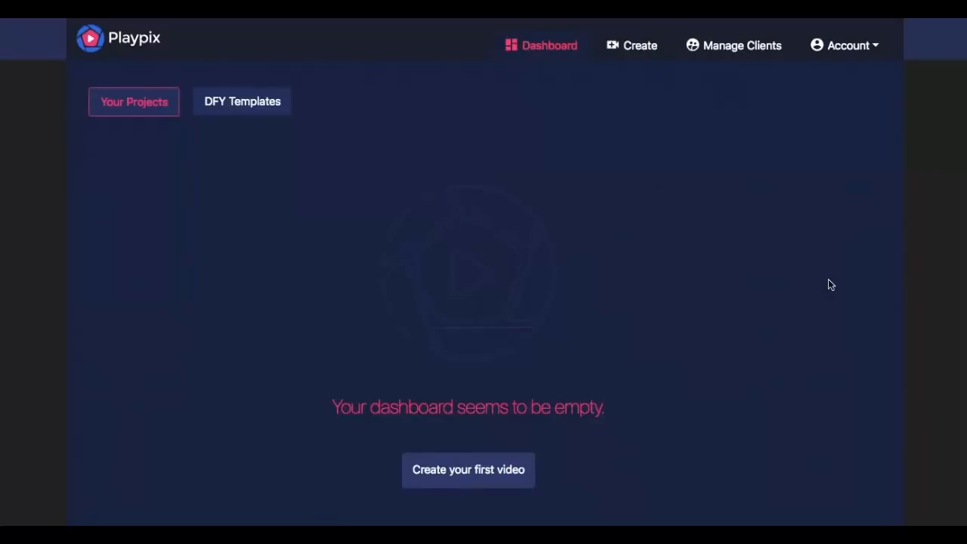
pyautogui.moveTo(613, 64)
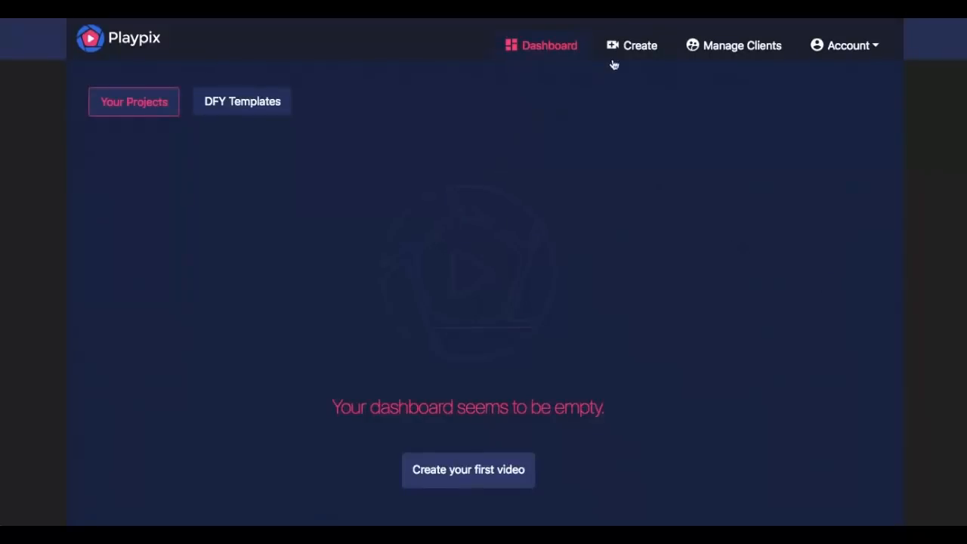
pyautogui.click(468, 469)
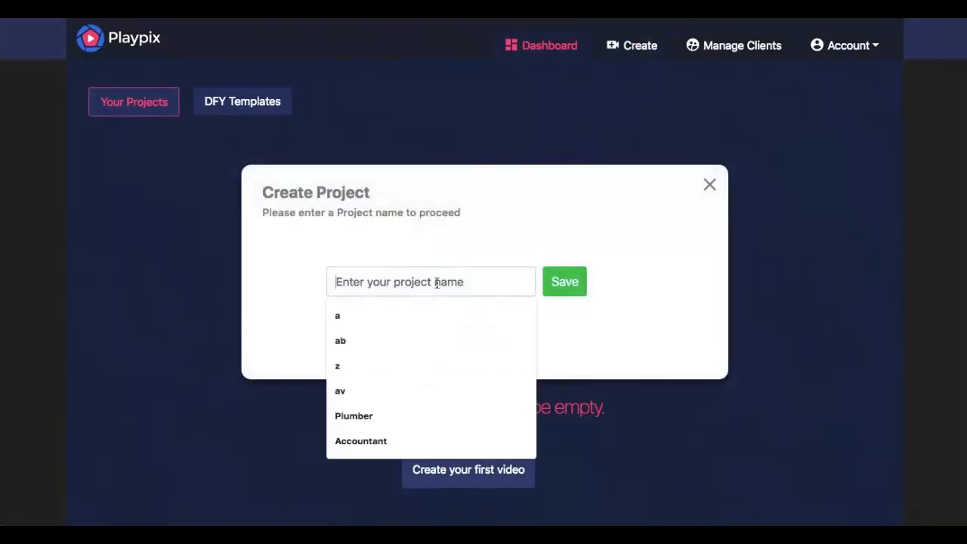
pyautogui.click(565, 281)
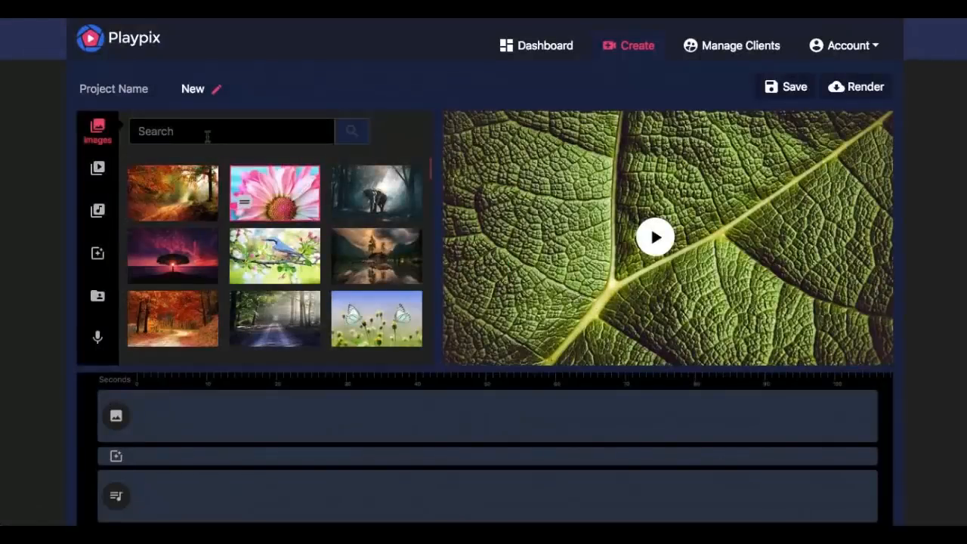
# Search Images for 'computer' and add the laptop-with-notebook-and-coffee photo as the first clip.
pyautogui.write('com')
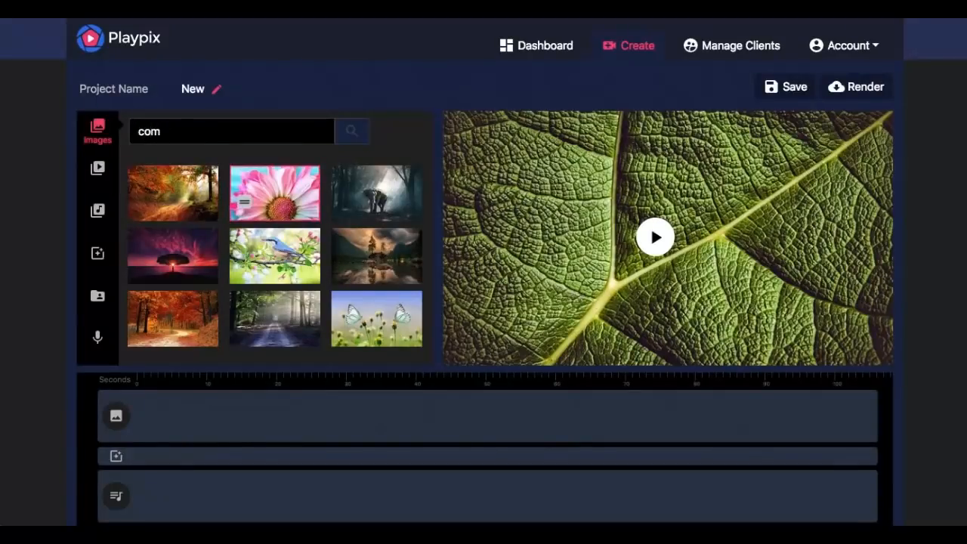
pyautogui.write('puter')
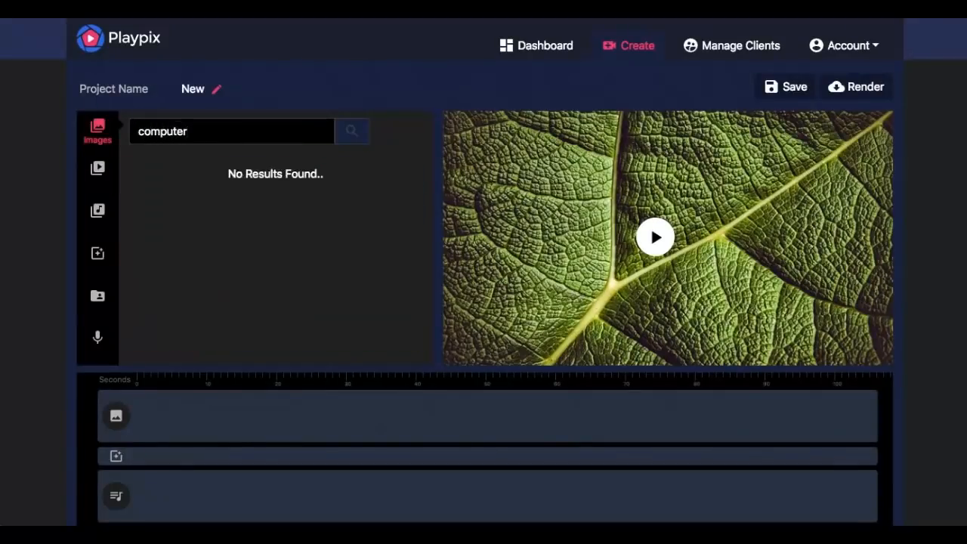
pyautogui.click(351, 130)
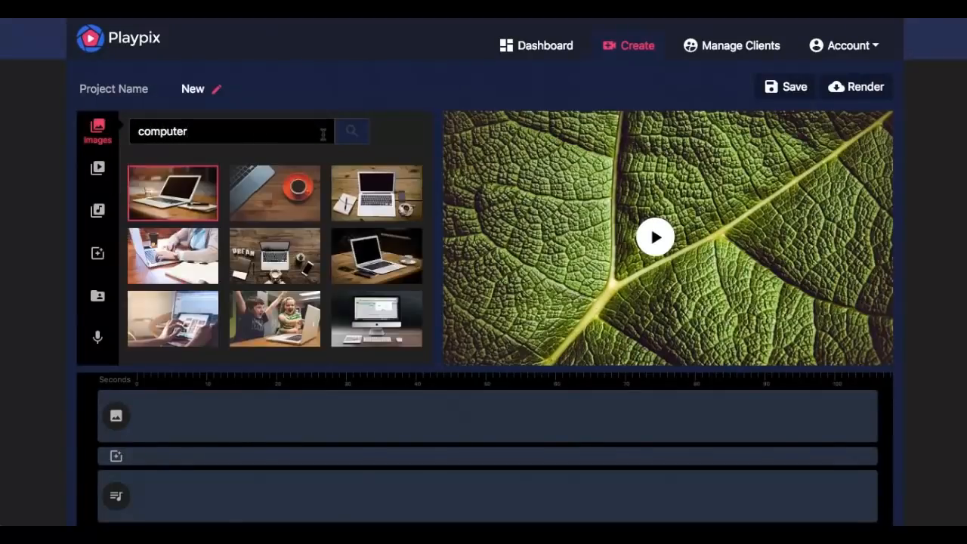
pyautogui.click(376, 193)
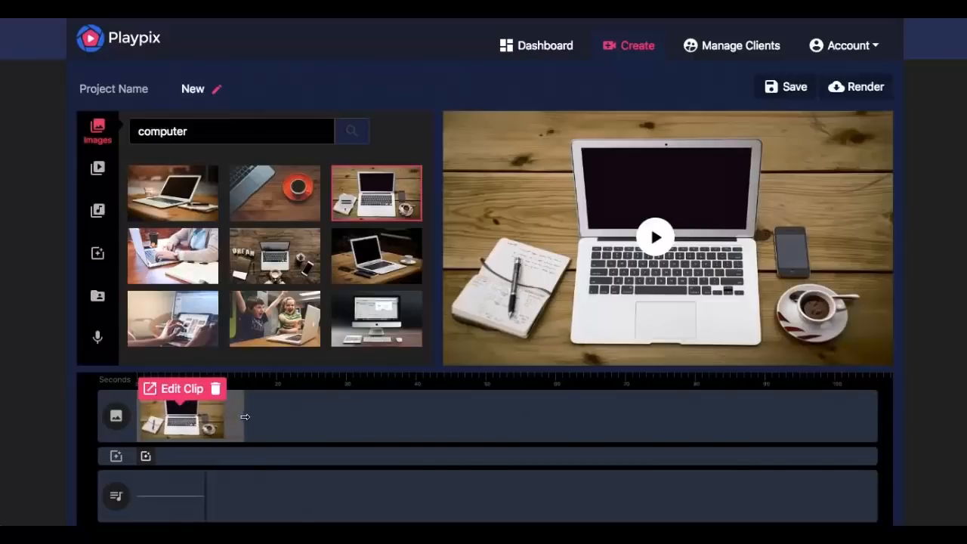
pyautogui.moveTo(230, 417); pyautogui.dragTo(214, 416)
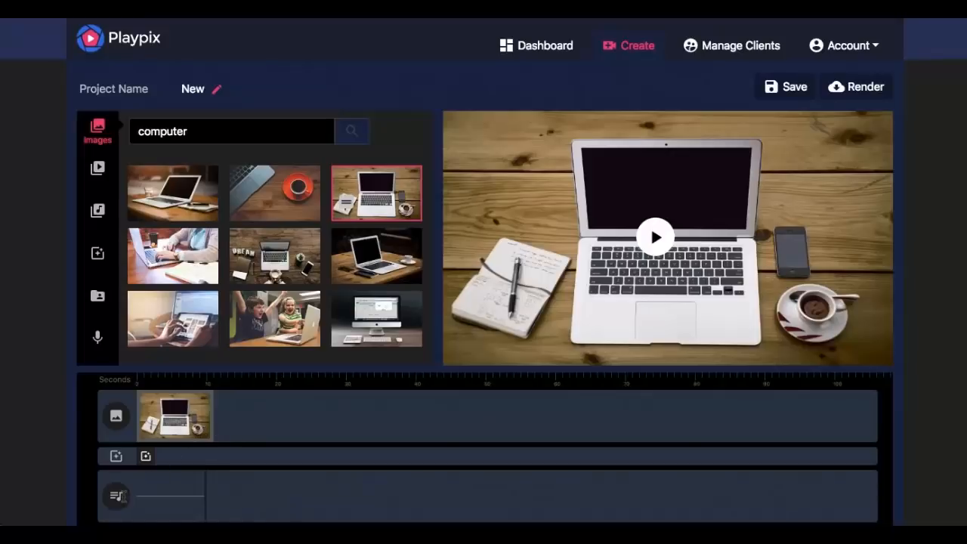
pyautogui.moveTo(179, 480)
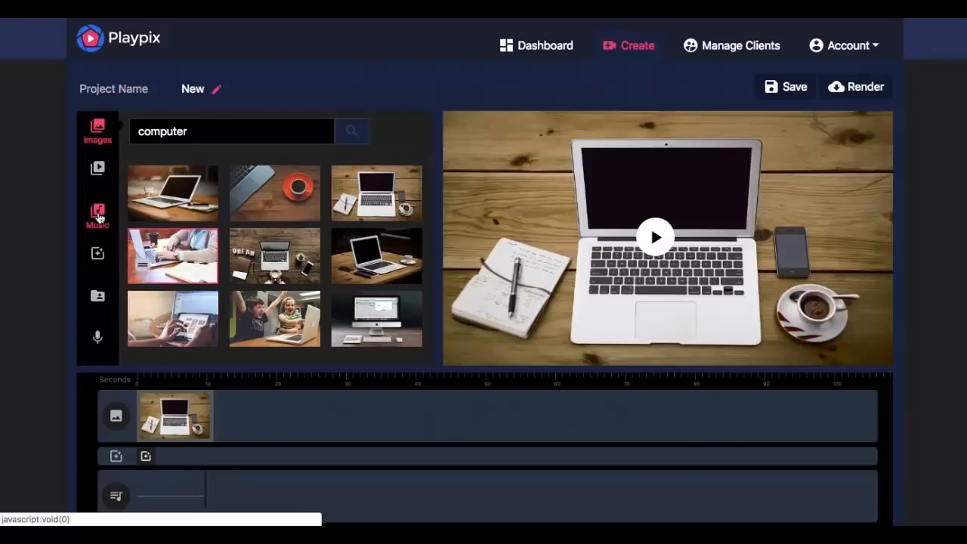
# Browse the mood-tagged Music library, then switch to the voice recording panel.
pyautogui.click(97, 214)
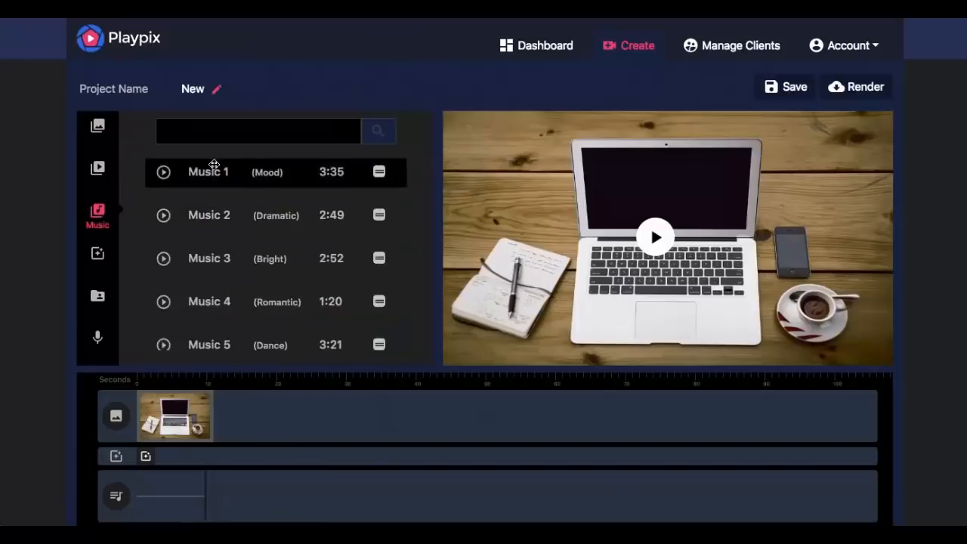
pyautogui.scroll(-3)
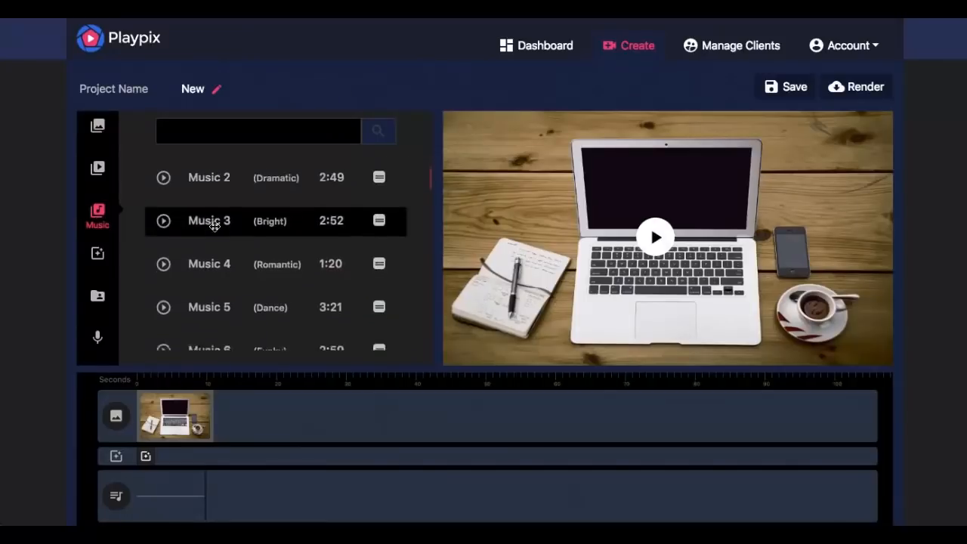
pyautogui.scroll(-3)
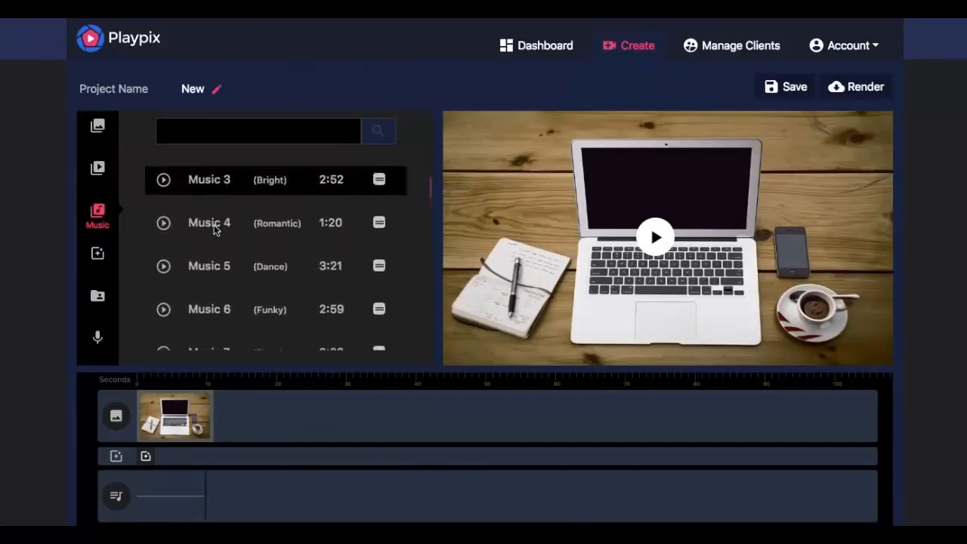
pyautogui.click(96, 338)
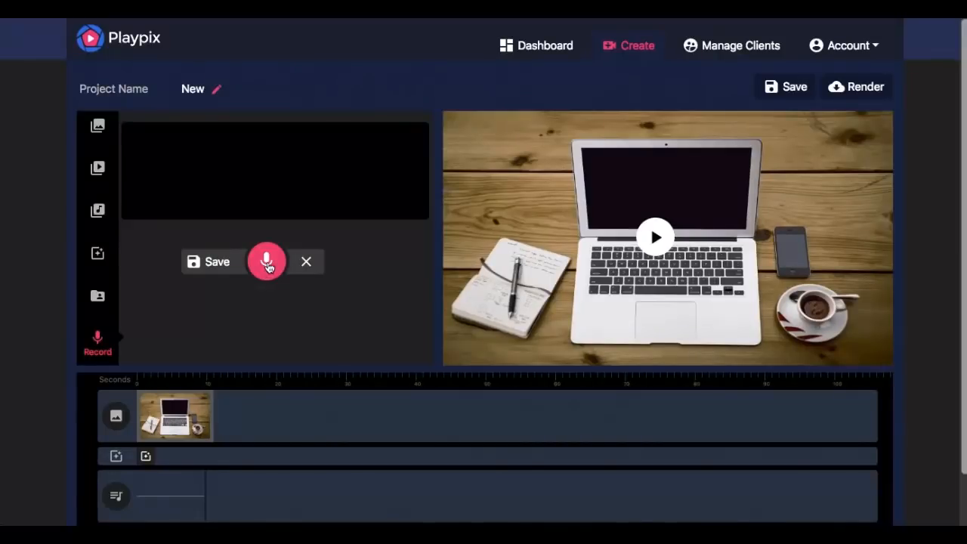
# Show My Files, listing the 00:54 voiceover3 recording.
pyautogui.click(208, 262)
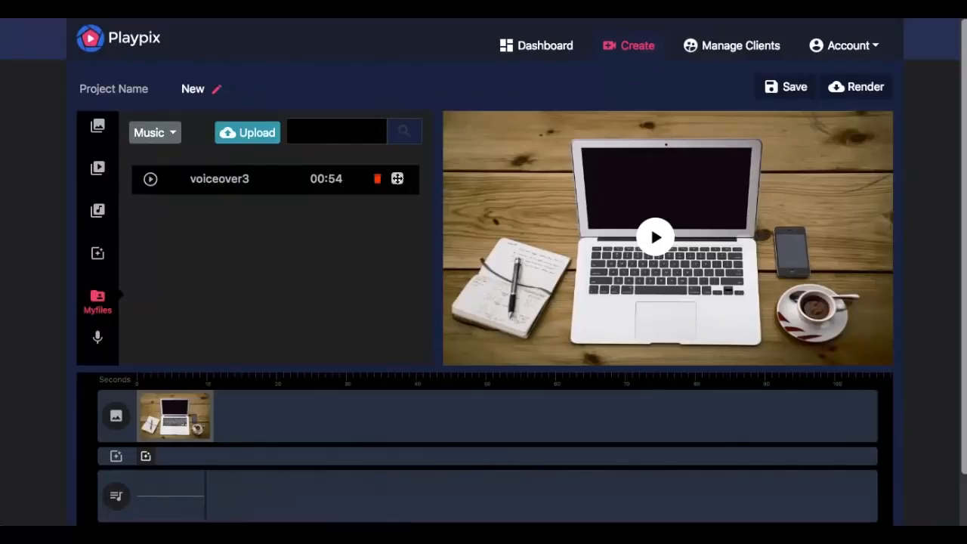
# Add voiceover3 to the audio track beneath the laptop clip.
pyautogui.click(395, 178)
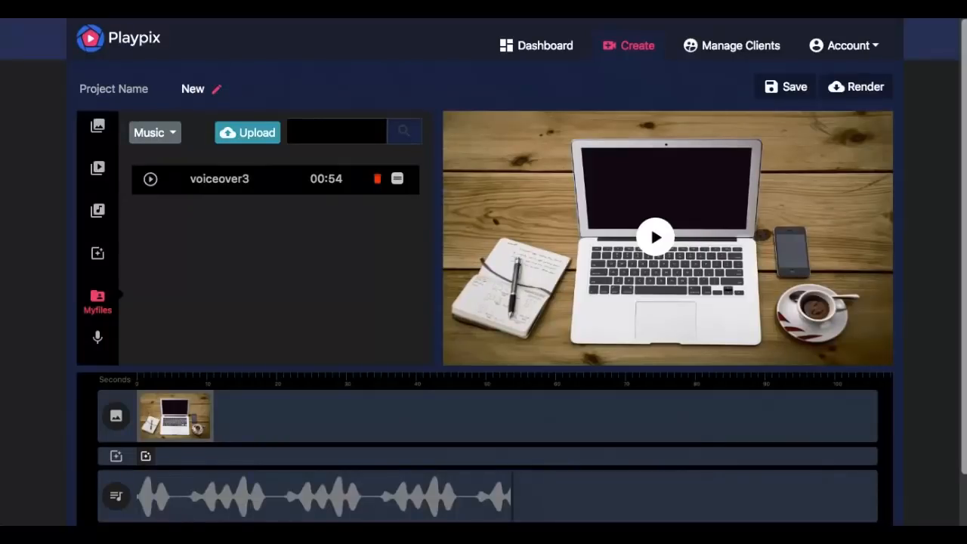
pyautogui.moveTo(254, 320)
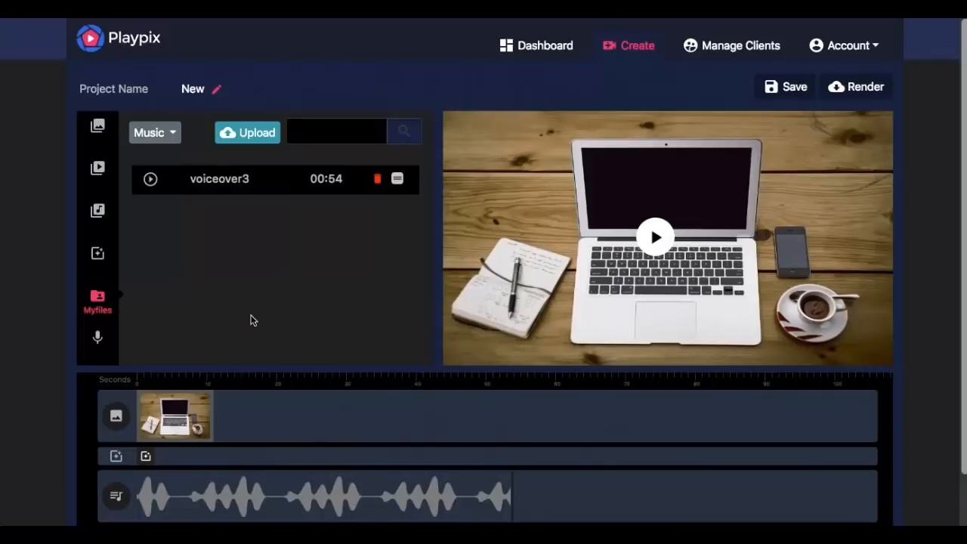
pyautogui.moveTo(194, 415)
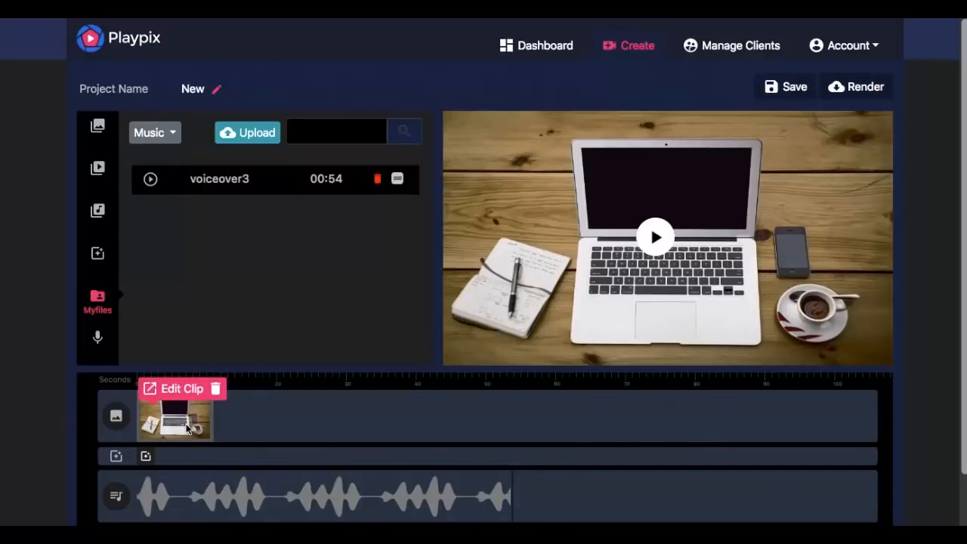
# Start editing the laptop clip to reach its zoom-and-pan settings.
pyautogui.click(182, 388)
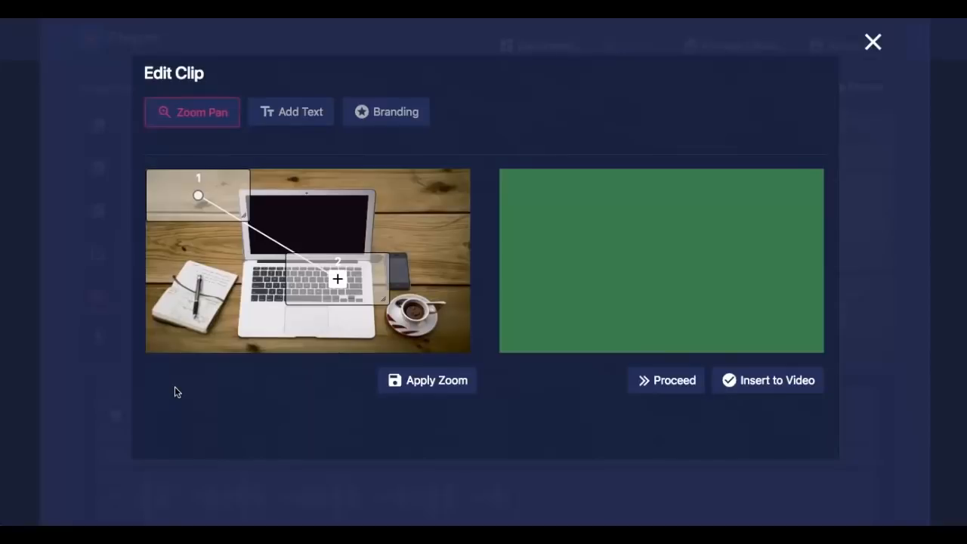
pyautogui.moveTo(200, 320)
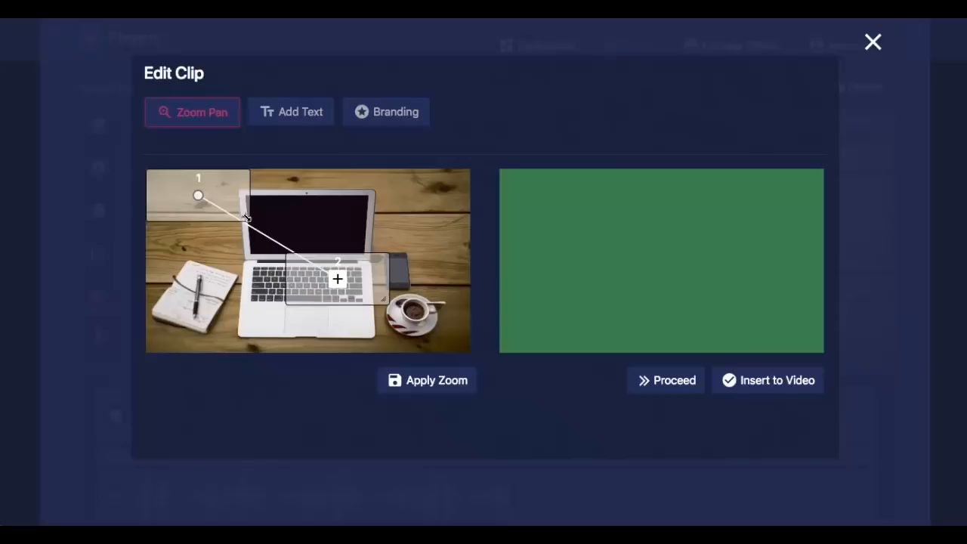
# Set the zoom-pan from the laptop screen to the keyboard and cup, apply it and preview.
pyautogui.moveTo(198, 196); pyautogui.dragTo(238, 216)
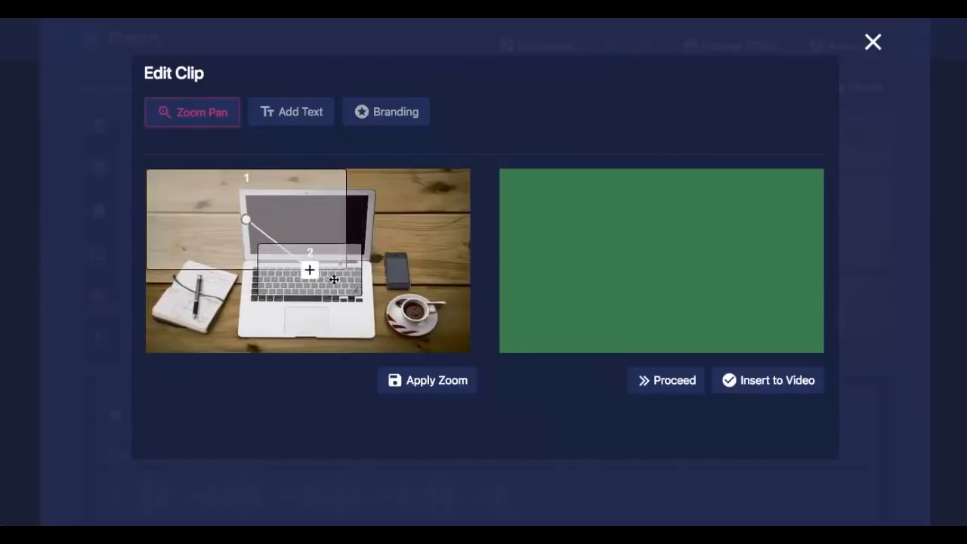
pyautogui.moveTo(310, 269); pyautogui.dragTo(355, 263)
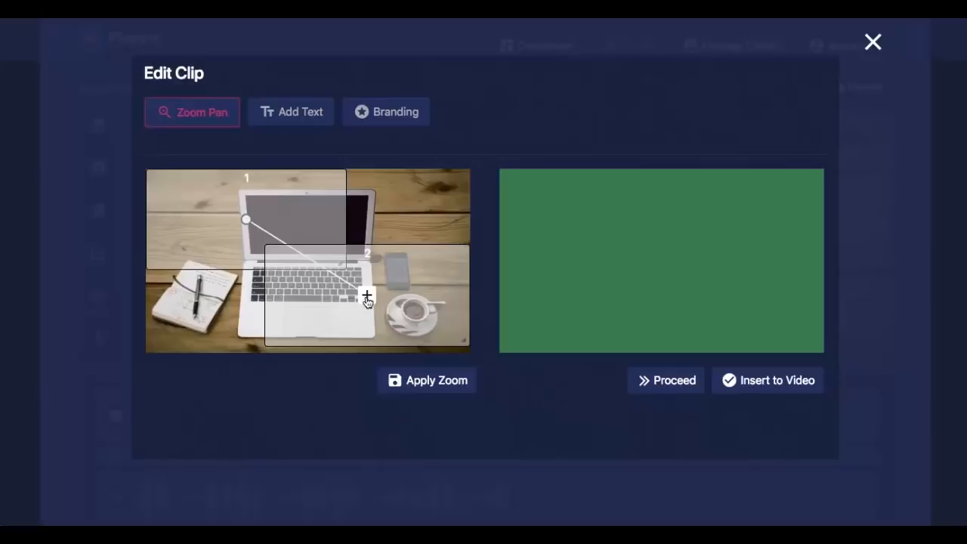
pyautogui.moveTo(369, 299)
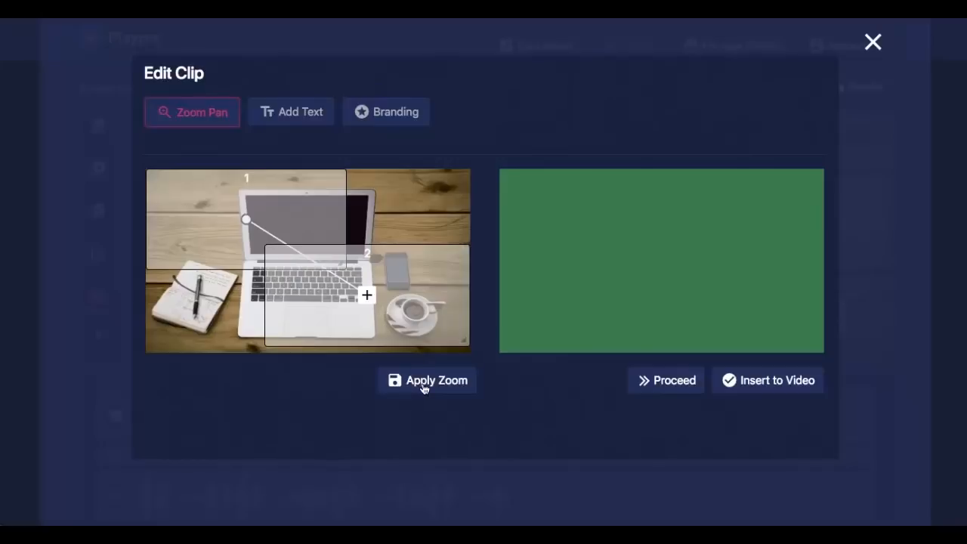
pyautogui.click(426, 381)
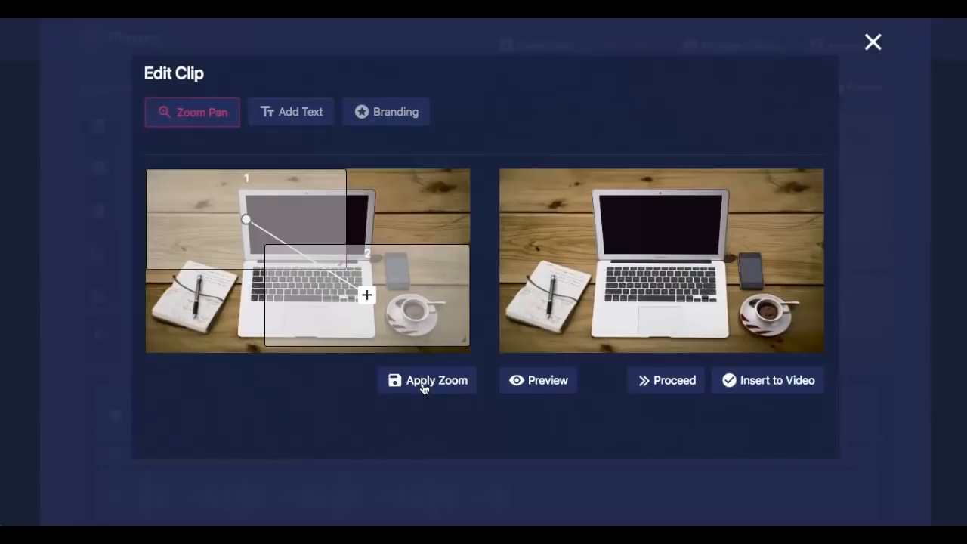
pyautogui.click(537, 381)
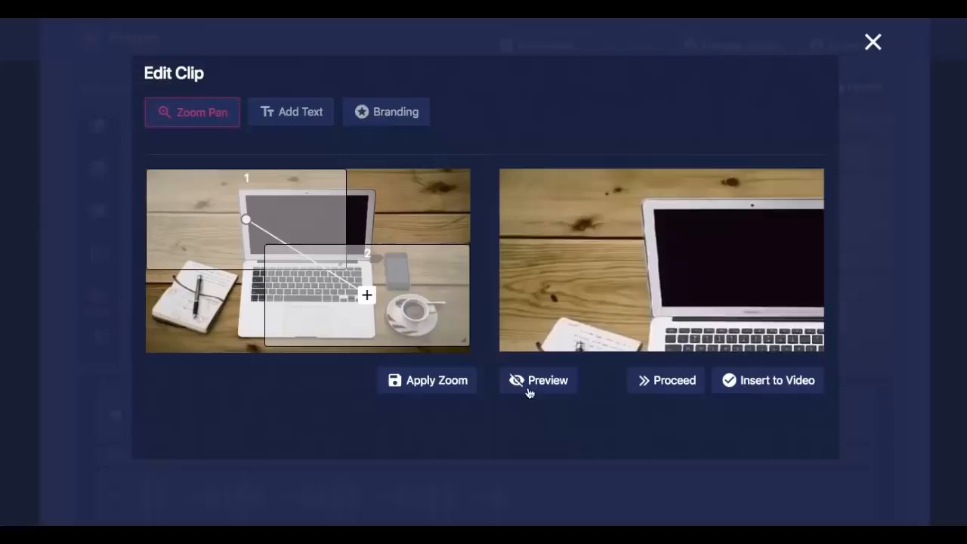
pyautogui.click(538, 381)
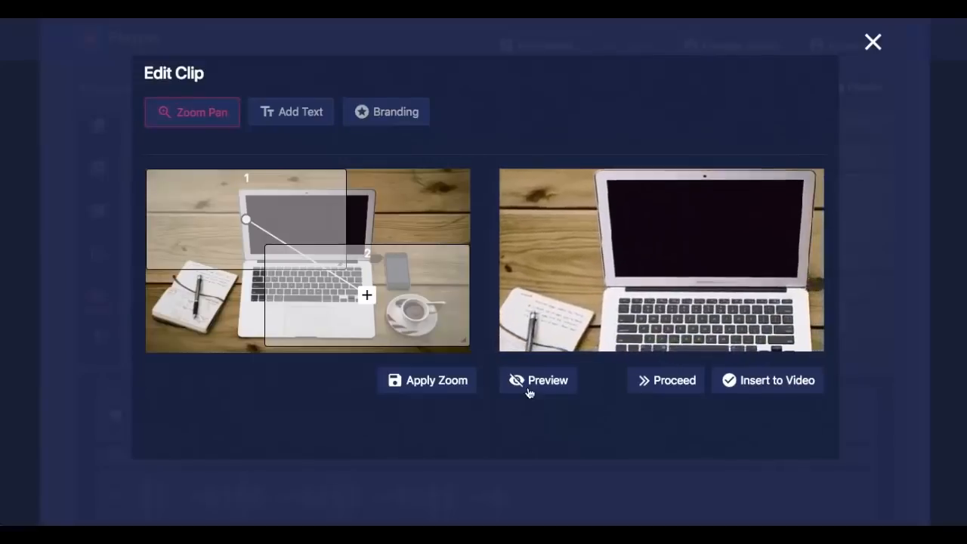
pyautogui.click(538, 381)
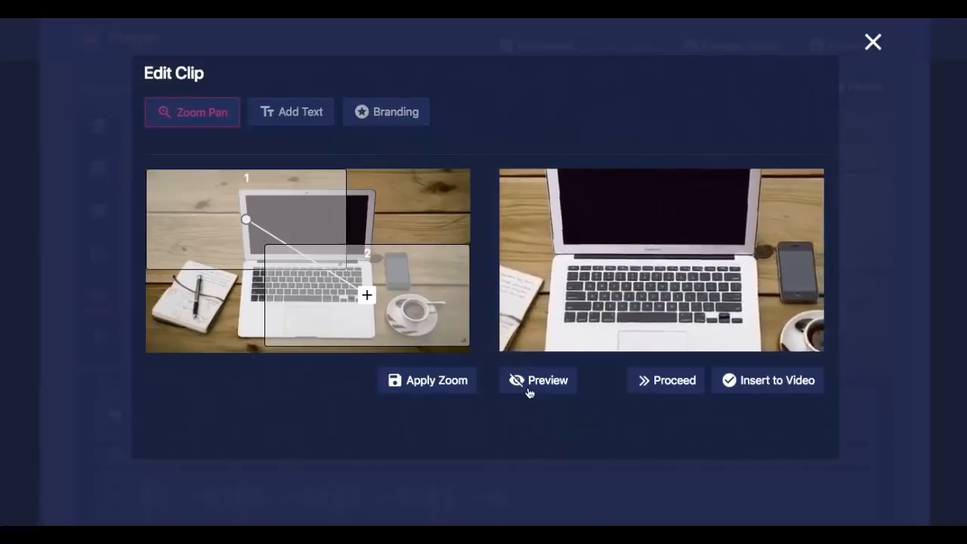
pyautogui.click(538, 381)
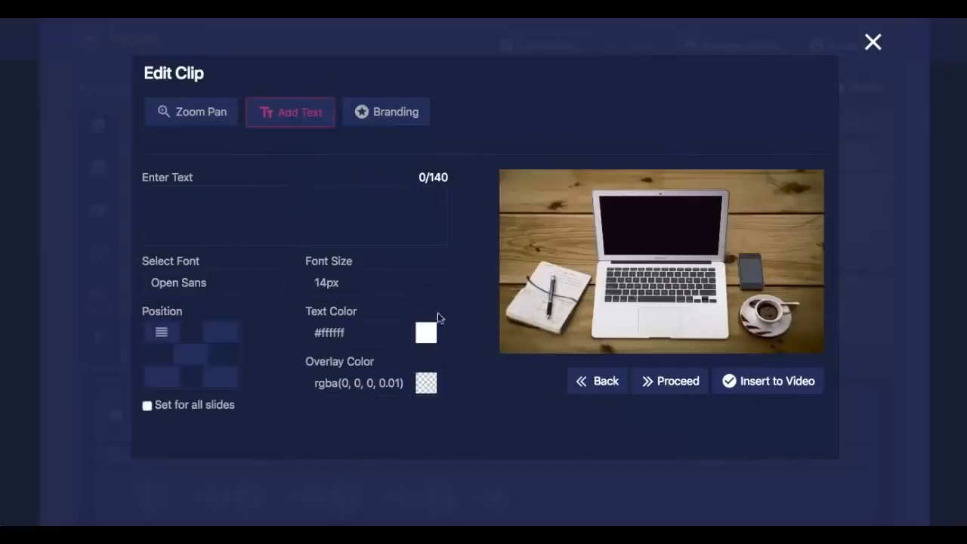
# Enter the caption TEXT for the laptop clip.
pyautogui.write('TEXT')
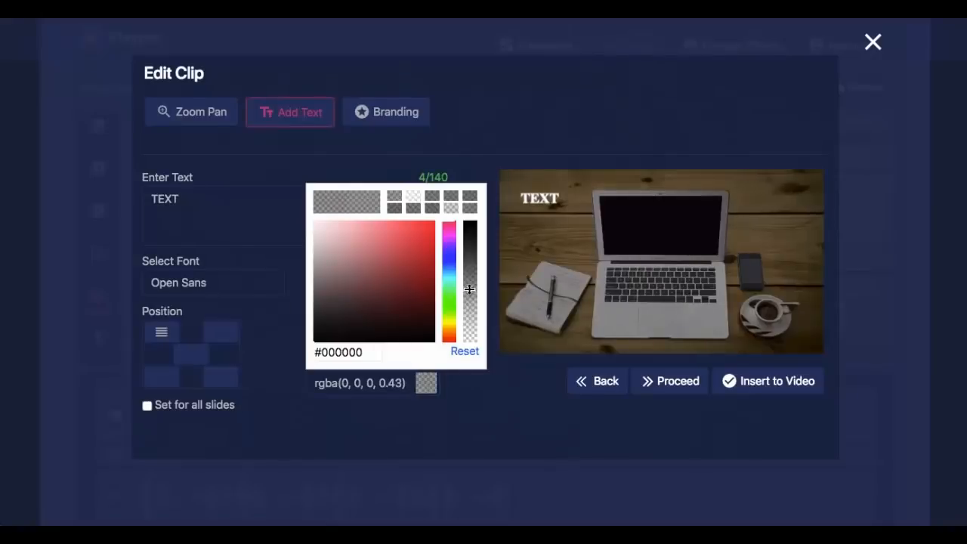
# Review the Branding settings and insert the captioned laptop clip into the video.
pyautogui.click(385, 112)
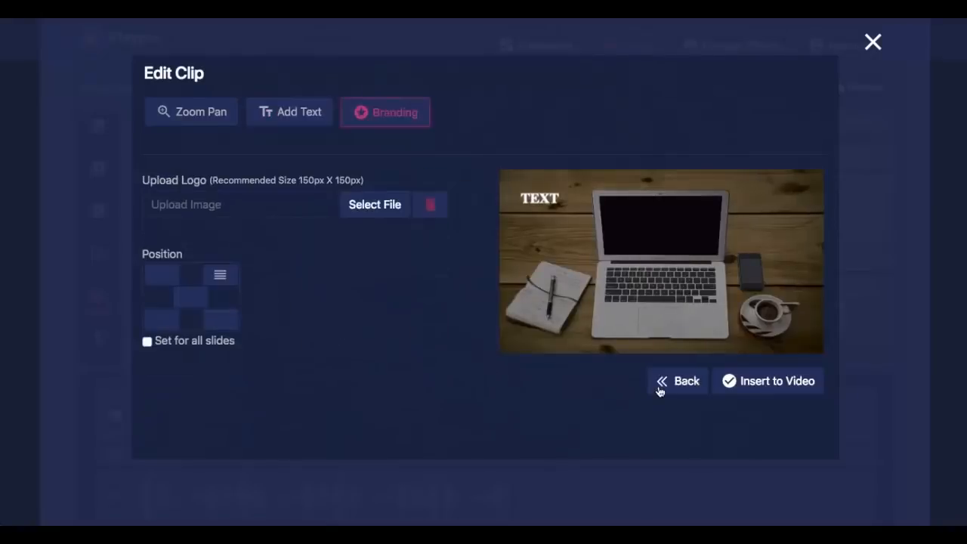
pyautogui.moveTo(641, 385)
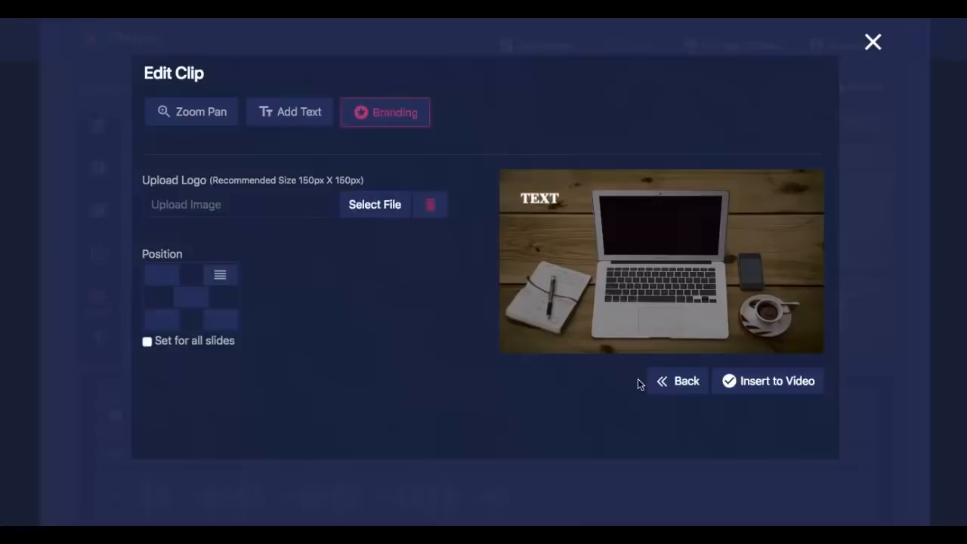
pyautogui.moveTo(376, 313)
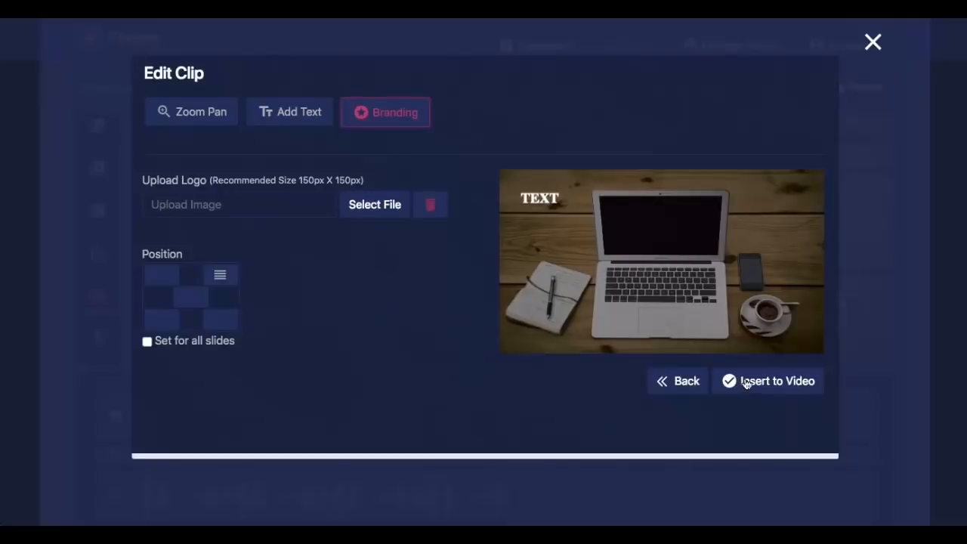
pyautogui.click(767, 381)
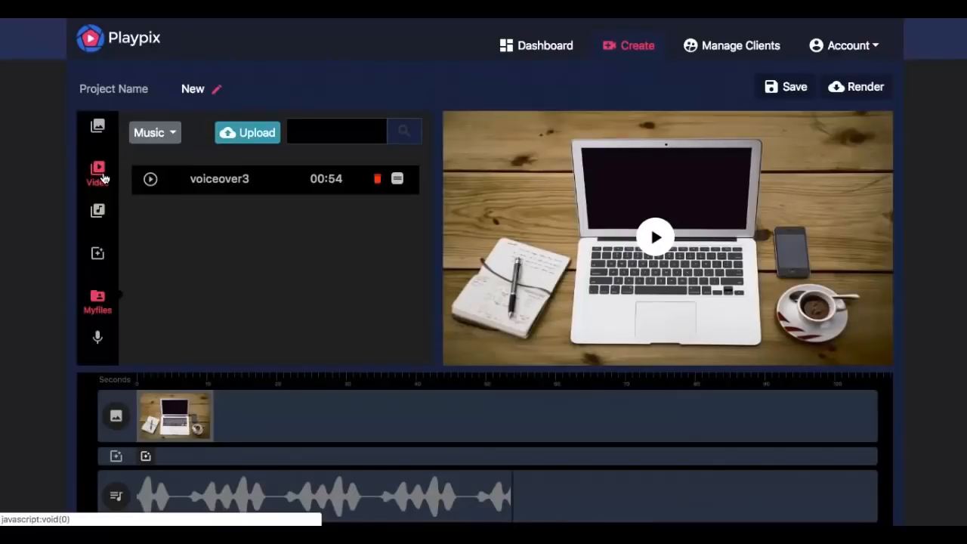
# Place the starry night stock clip on the timeline after the laptop image and select it.
pyautogui.click(97, 172)
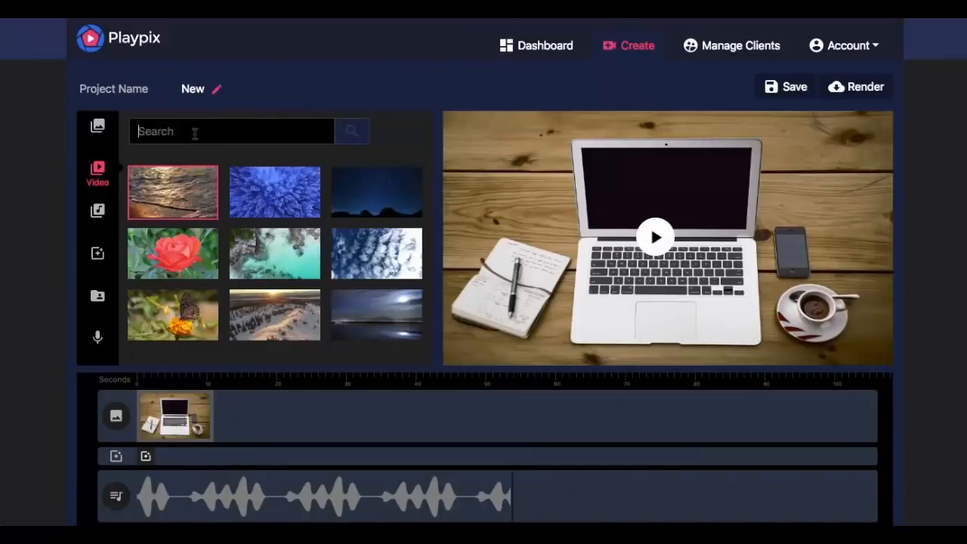
pyautogui.moveTo(376, 192)
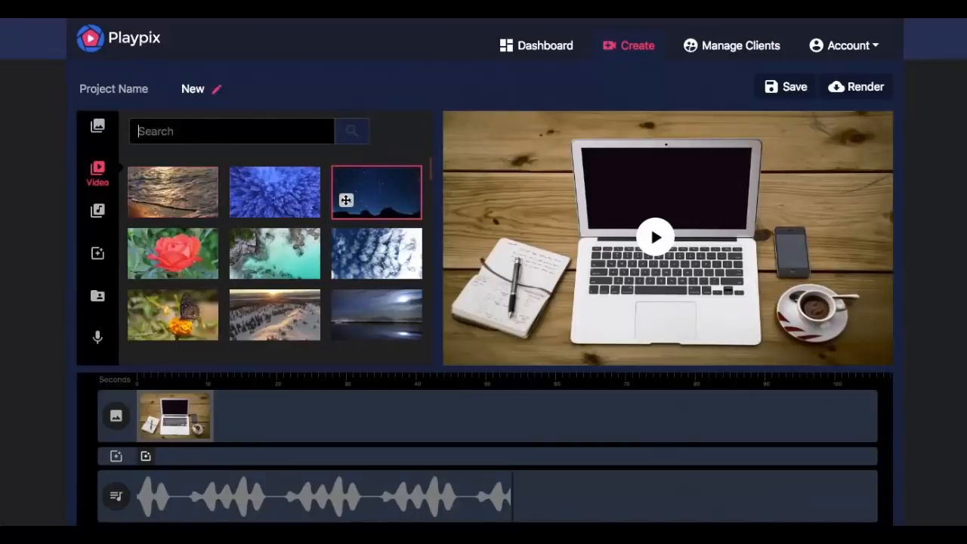
pyautogui.moveTo(376, 191); pyautogui.dragTo(269, 422)
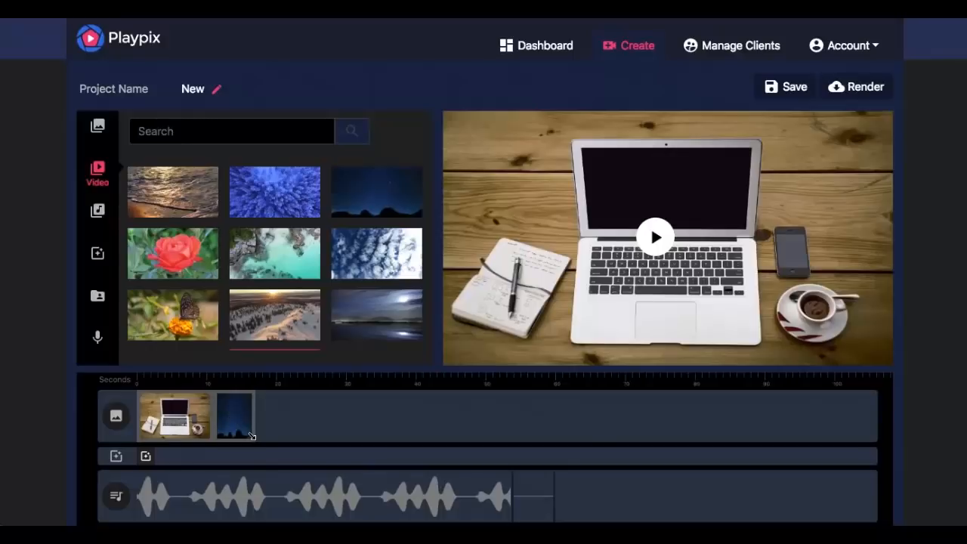
pyautogui.click(234, 415)
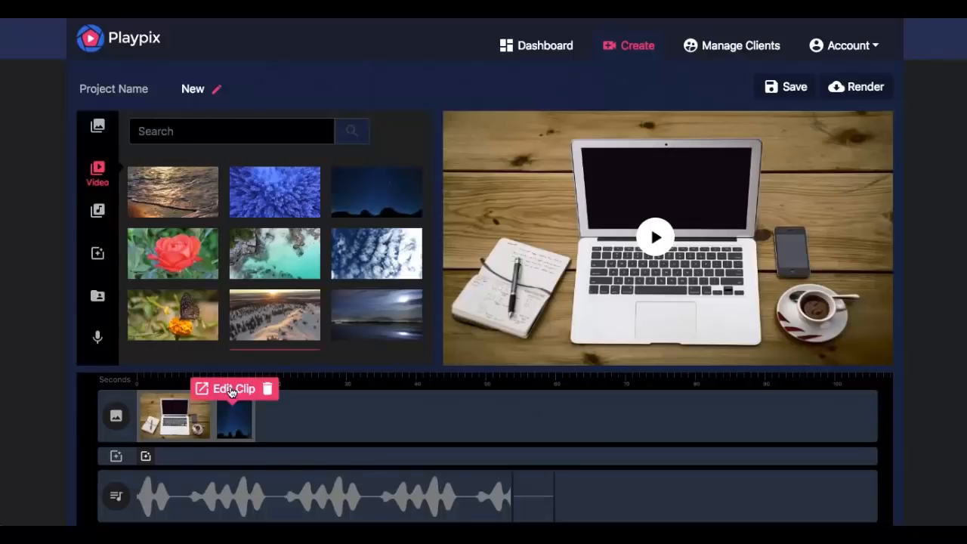
# Trim the starry night clip's end point and proceed to its Add Text settings.
pyautogui.click(226, 390)
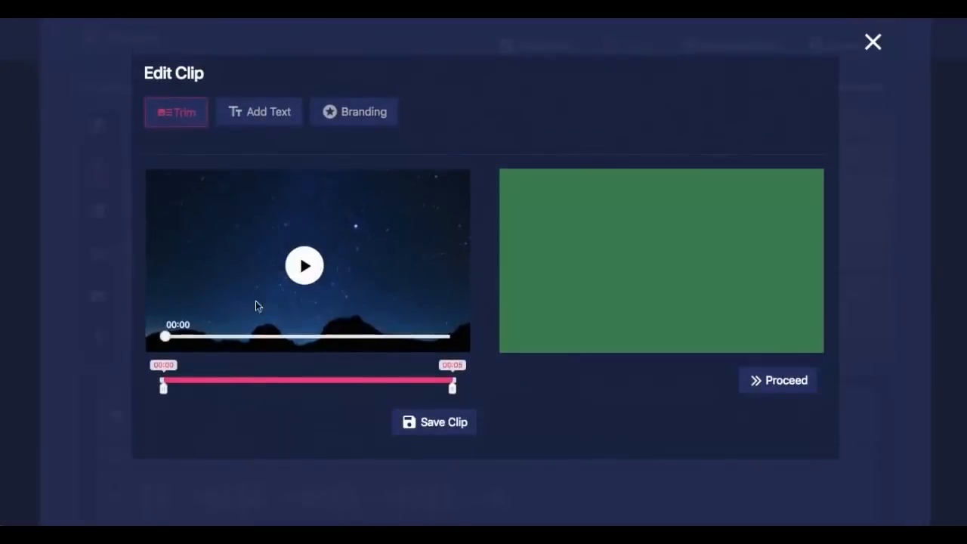
pyautogui.click(305, 265)
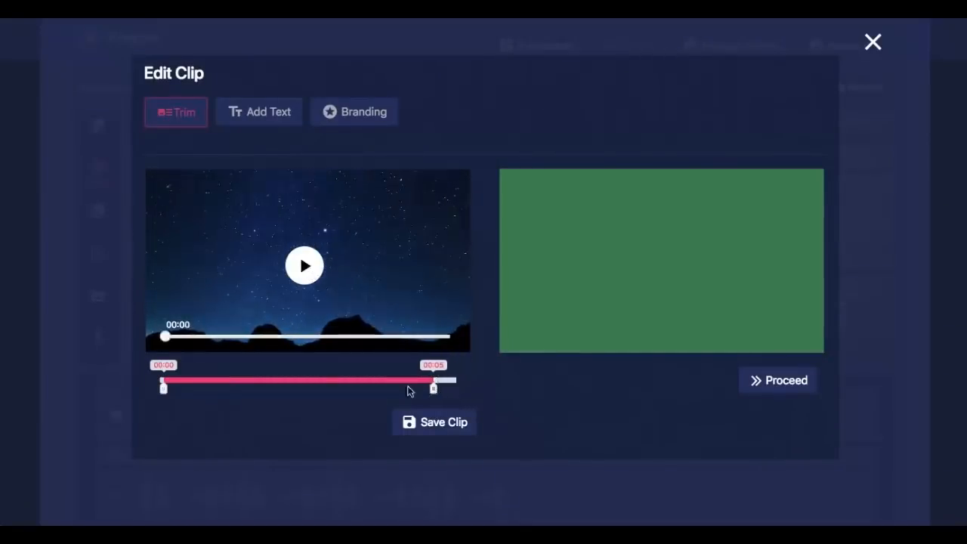
pyautogui.moveTo(435, 386); pyautogui.dragTo(451, 386)
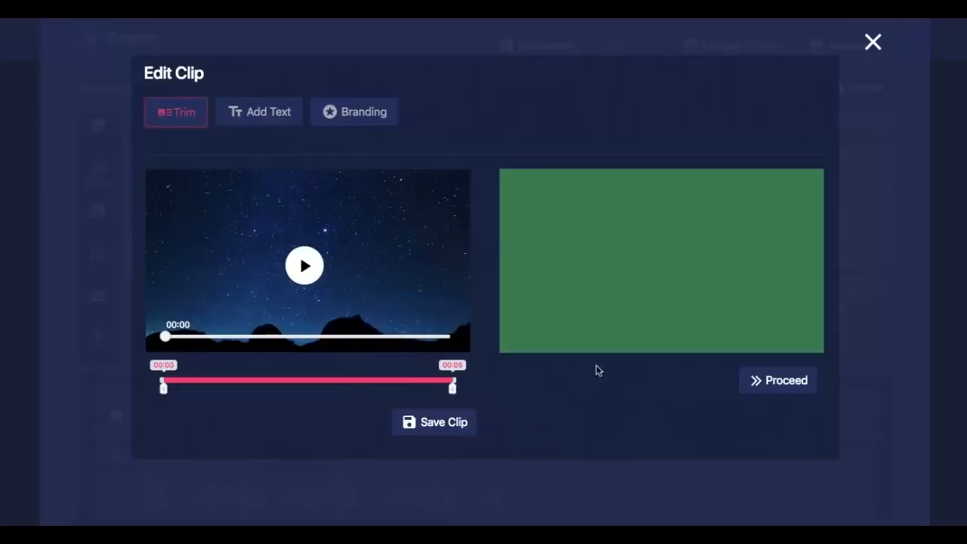
pyautogui.click(258, 112)
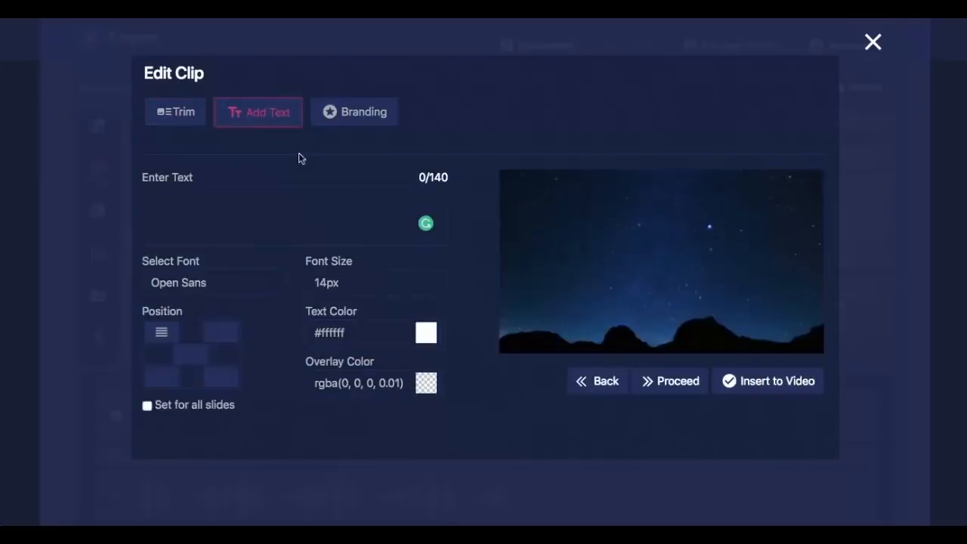
# Give the starry clip a centred 'TEXT' caption at 20px and insert it into the video.
pyautogui.write('TEXT')
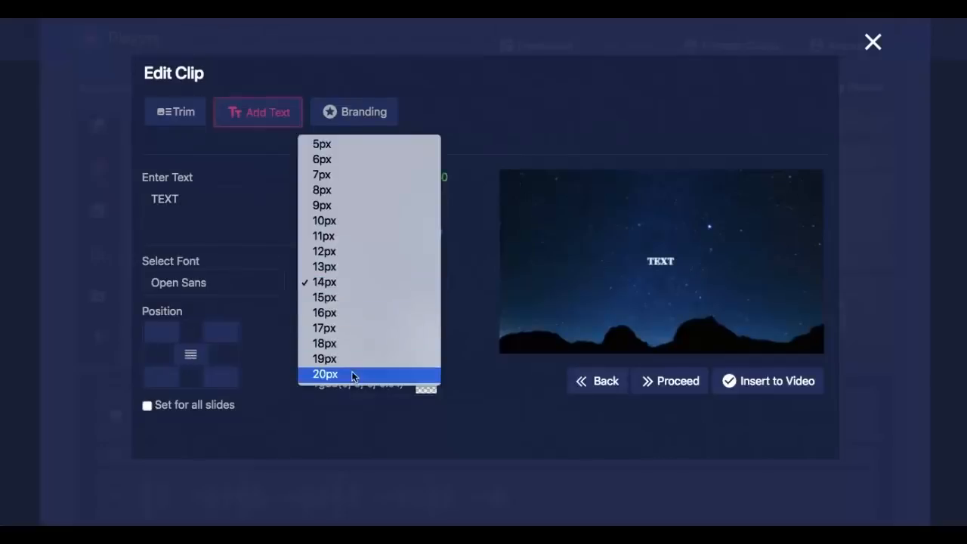
pyautogui.click(324, 375)
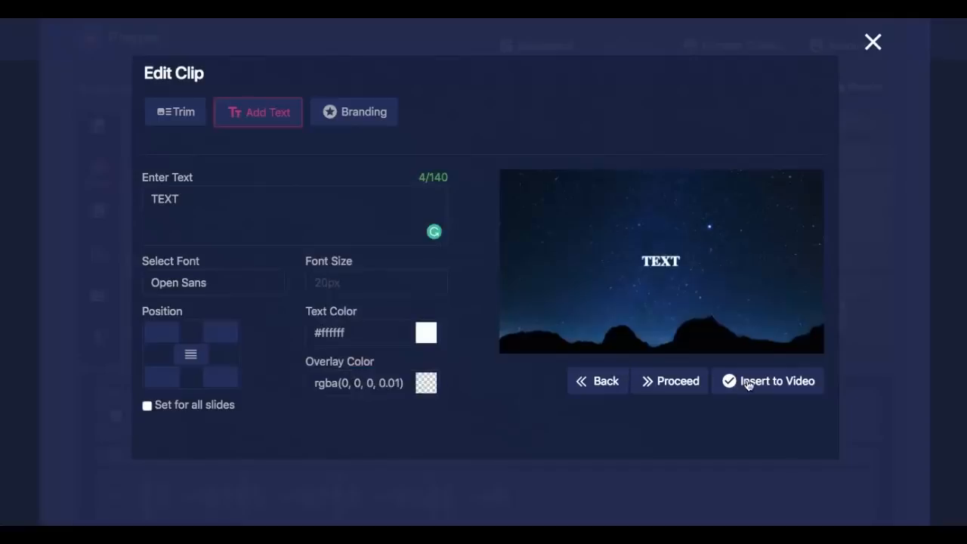
pyautogui.click(768, 381)
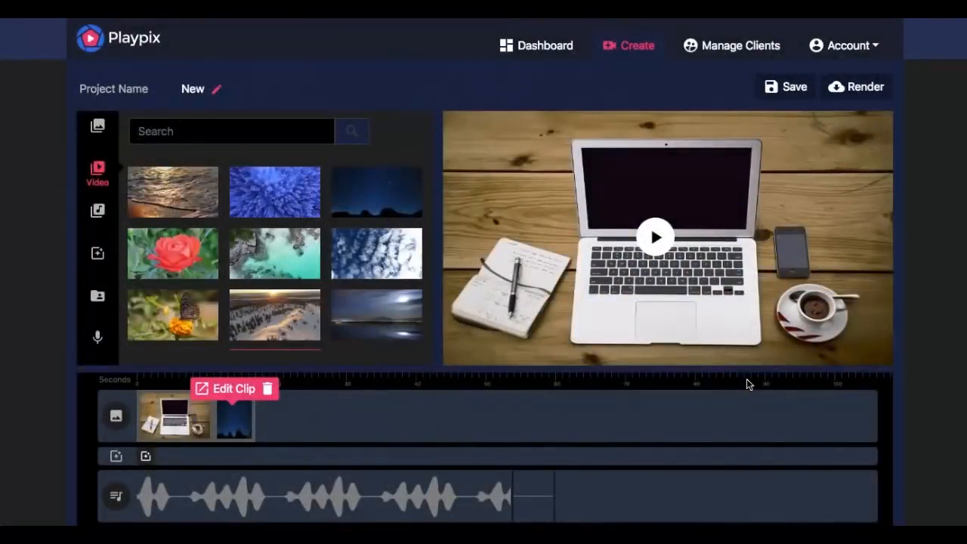
# Show the transition effects library with Crossfade, Push Down, Push Left and Blur-in.
pyautogui.click(97, 254)
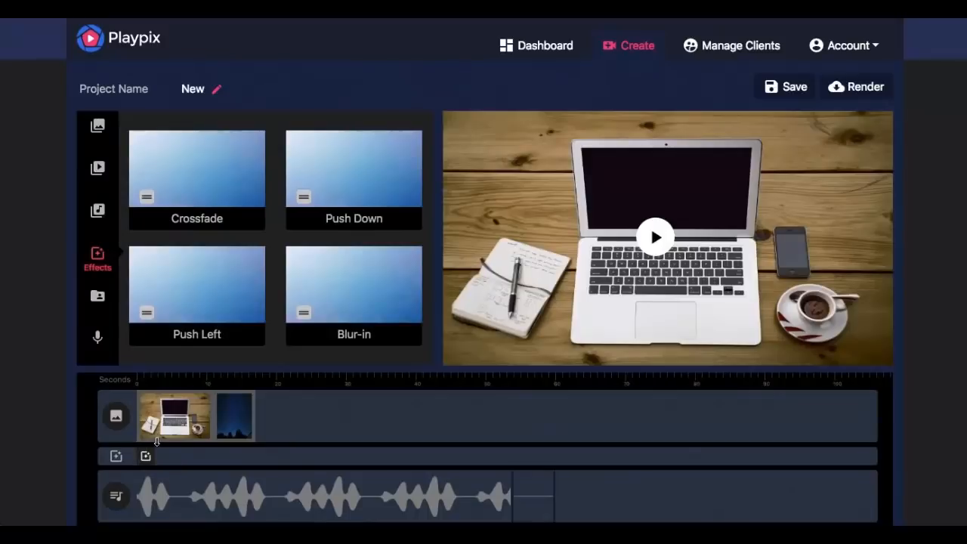
pyautogui.moveTo(656, 245)
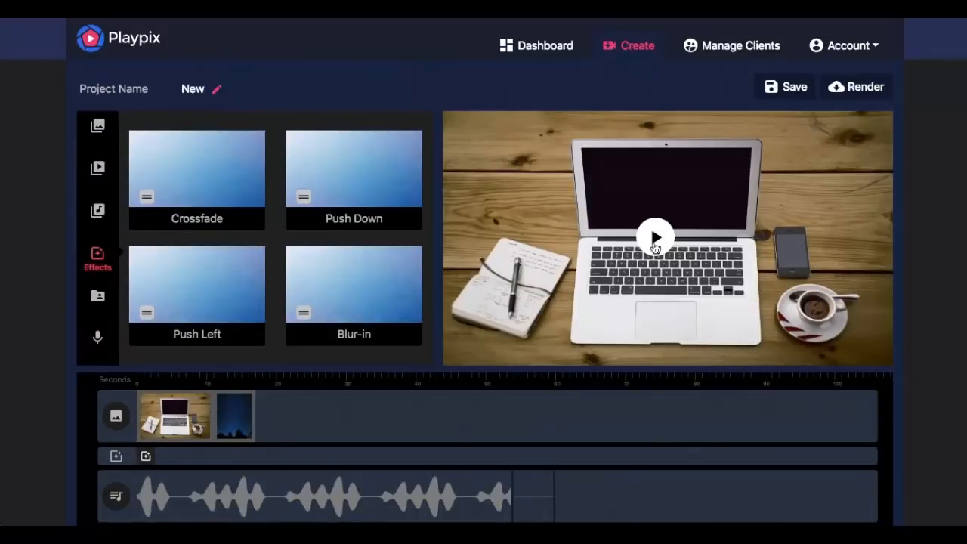
pyautogui.click(655, 236)
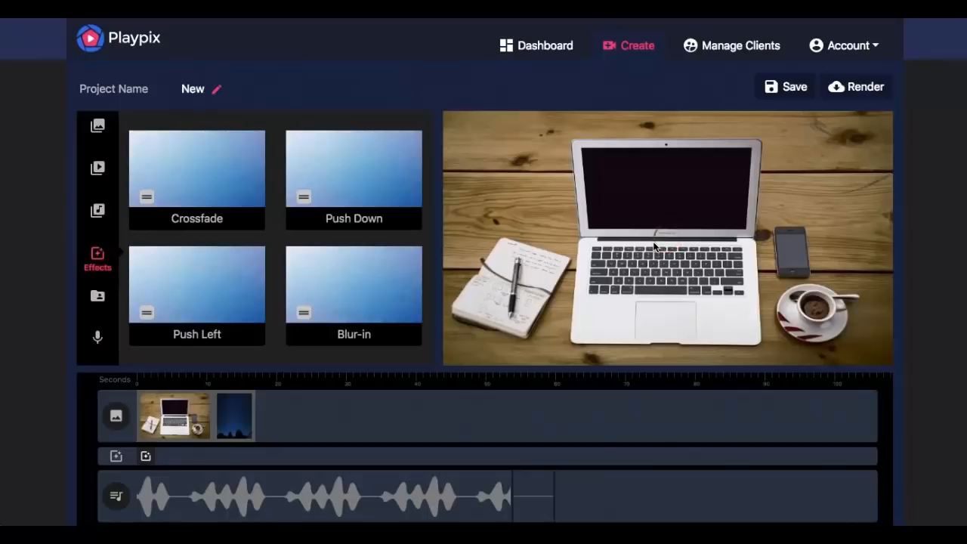
pyautogui.click(656, 236)
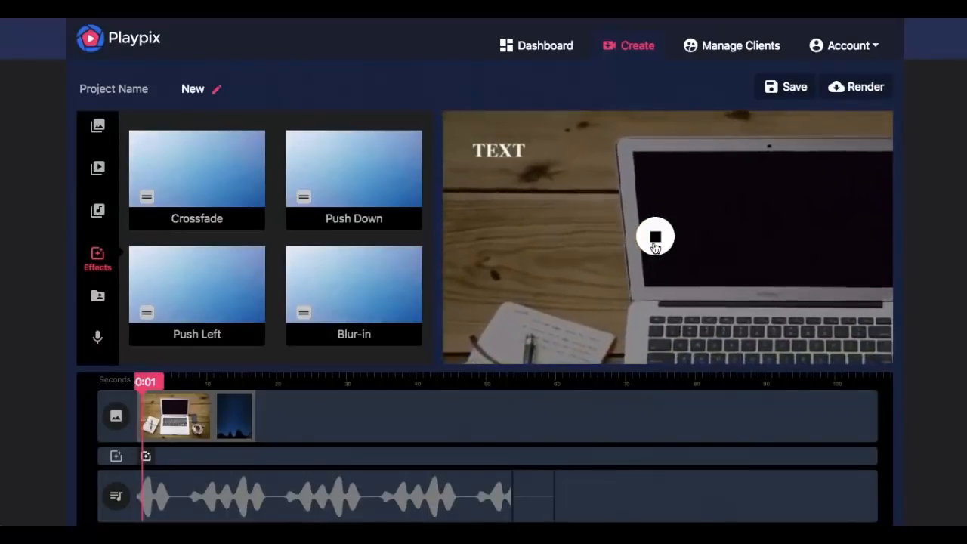
pyautogui.click(655, 235)
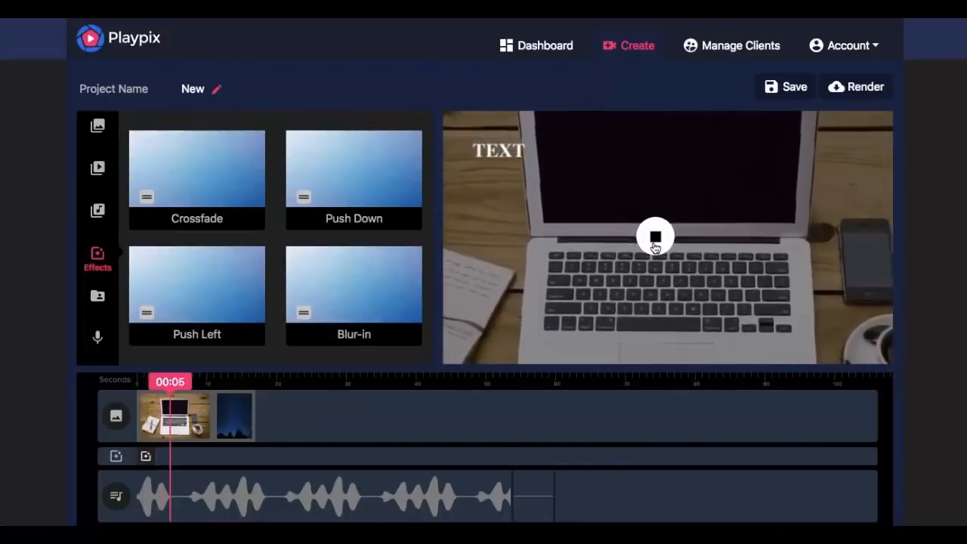
pyautogui.click(655, 236)
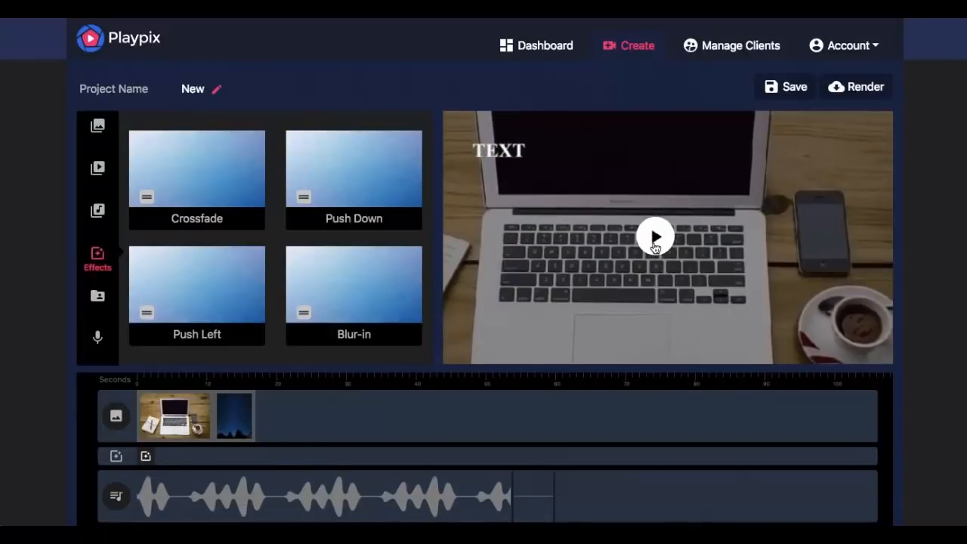
pyautogui.moveTo(864, 86)
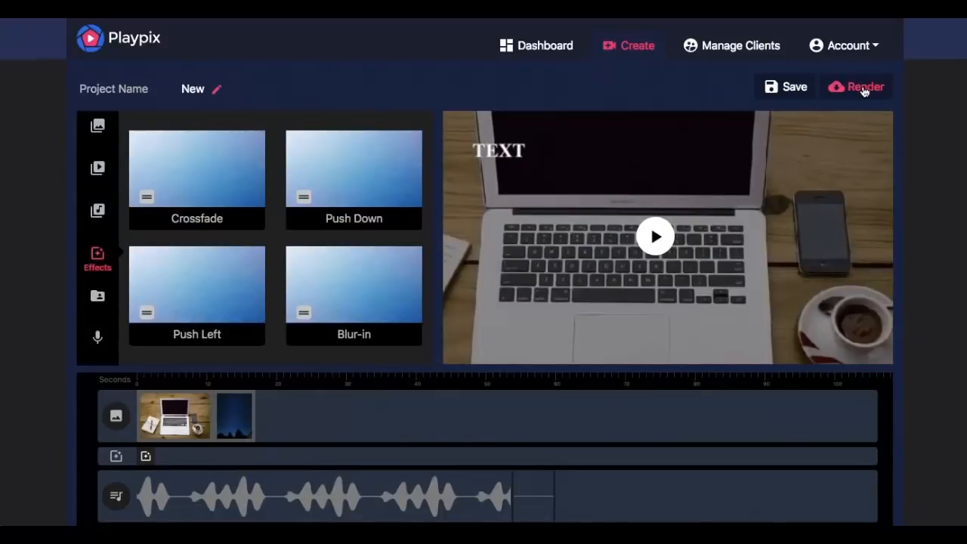
# Render the finished 'New' project so it appears under Your Projects on the dashboard.
pyautogui.click(544, 45)
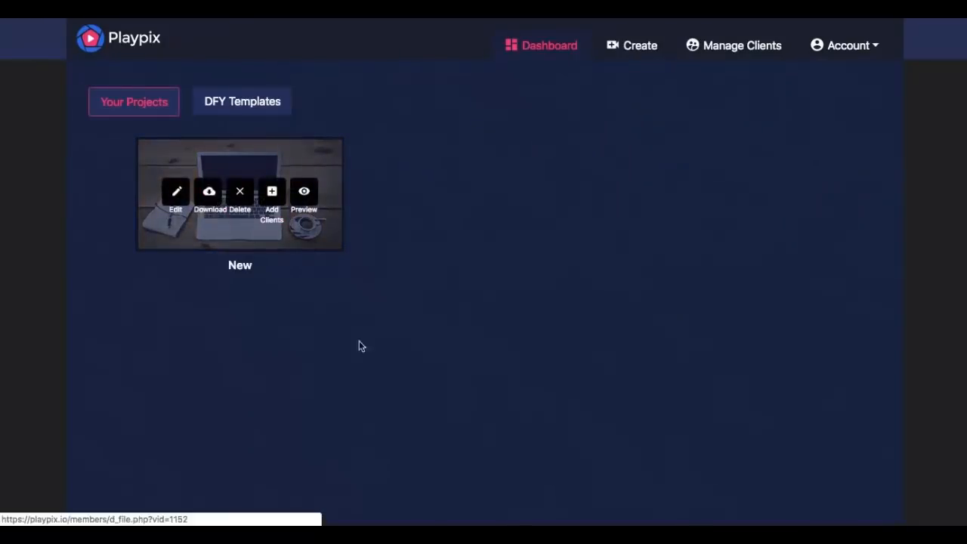
pyautogui.moveTo(402, 372)
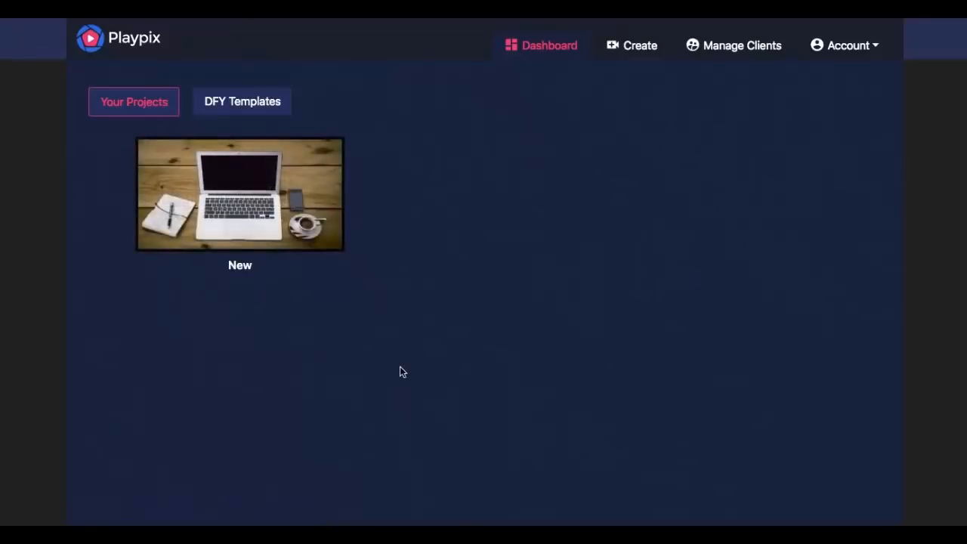